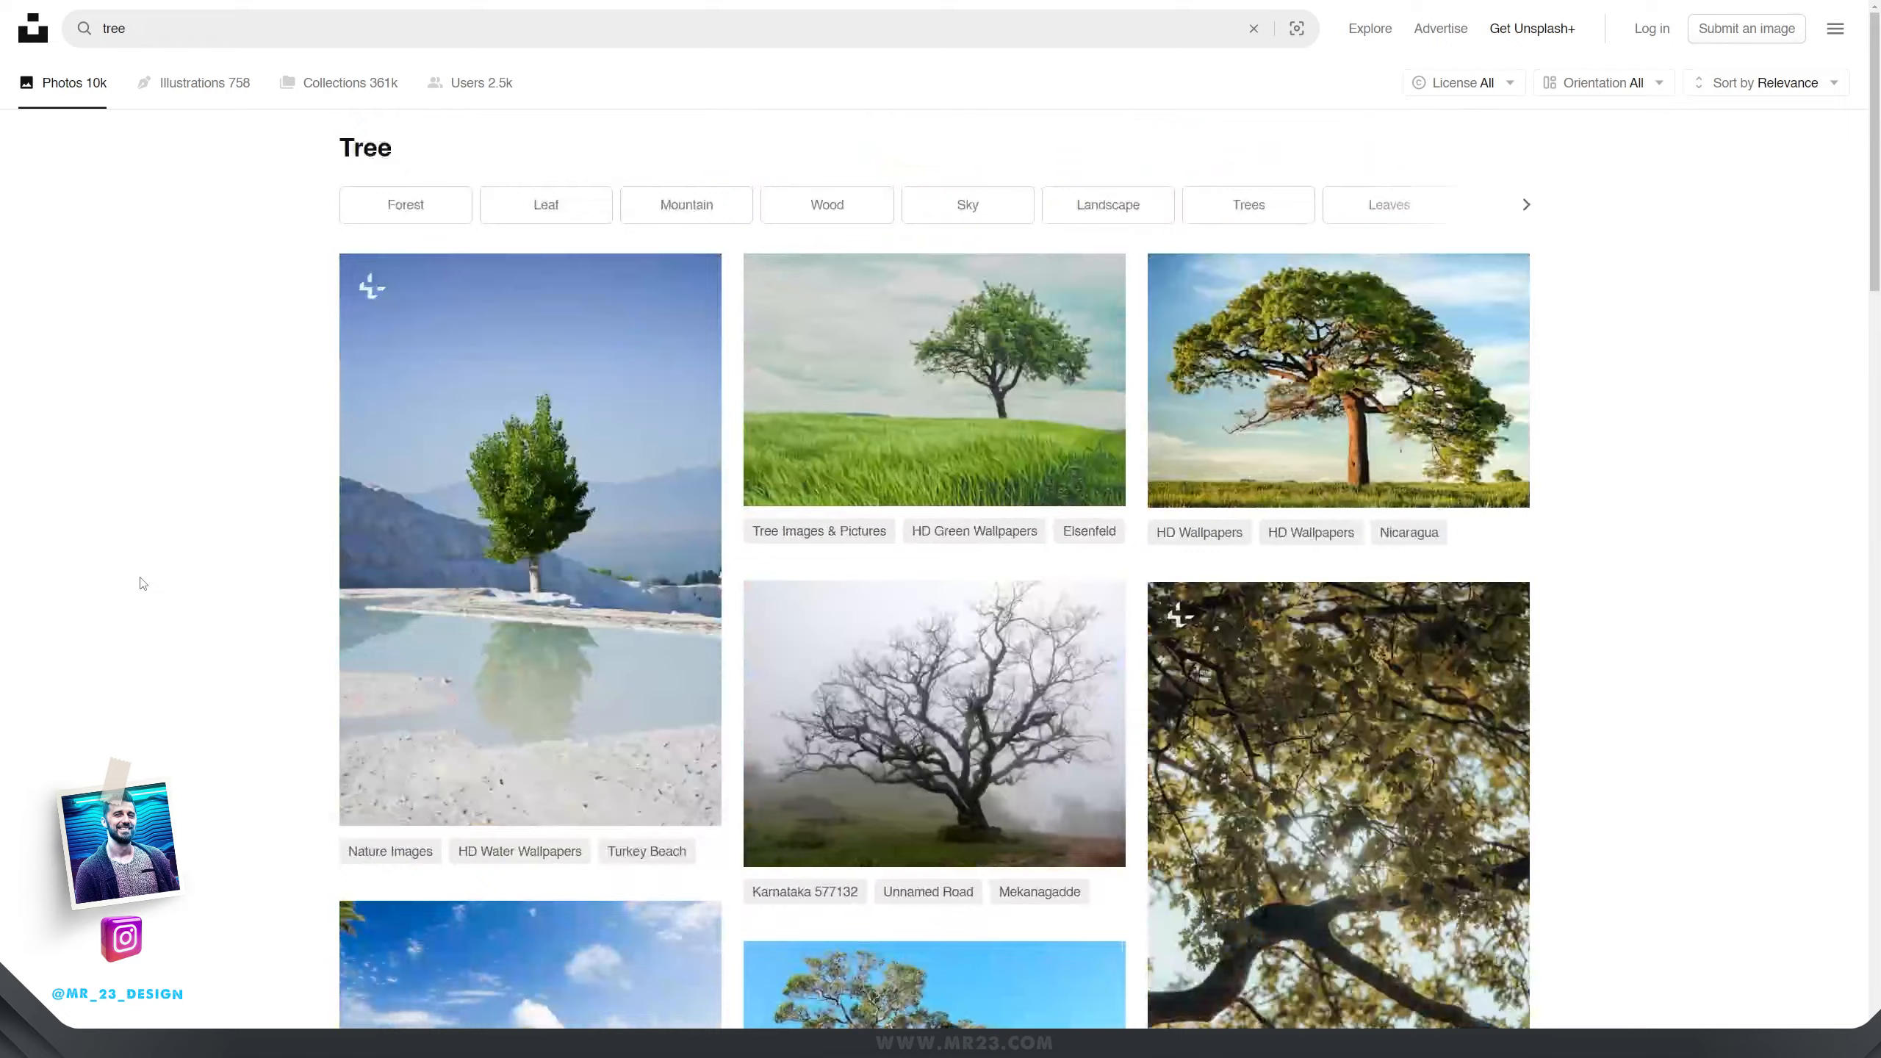
# Step: Browse the Unsplash tree results, then search for 'bonsai' photos
pyautogui.scroll(-3)
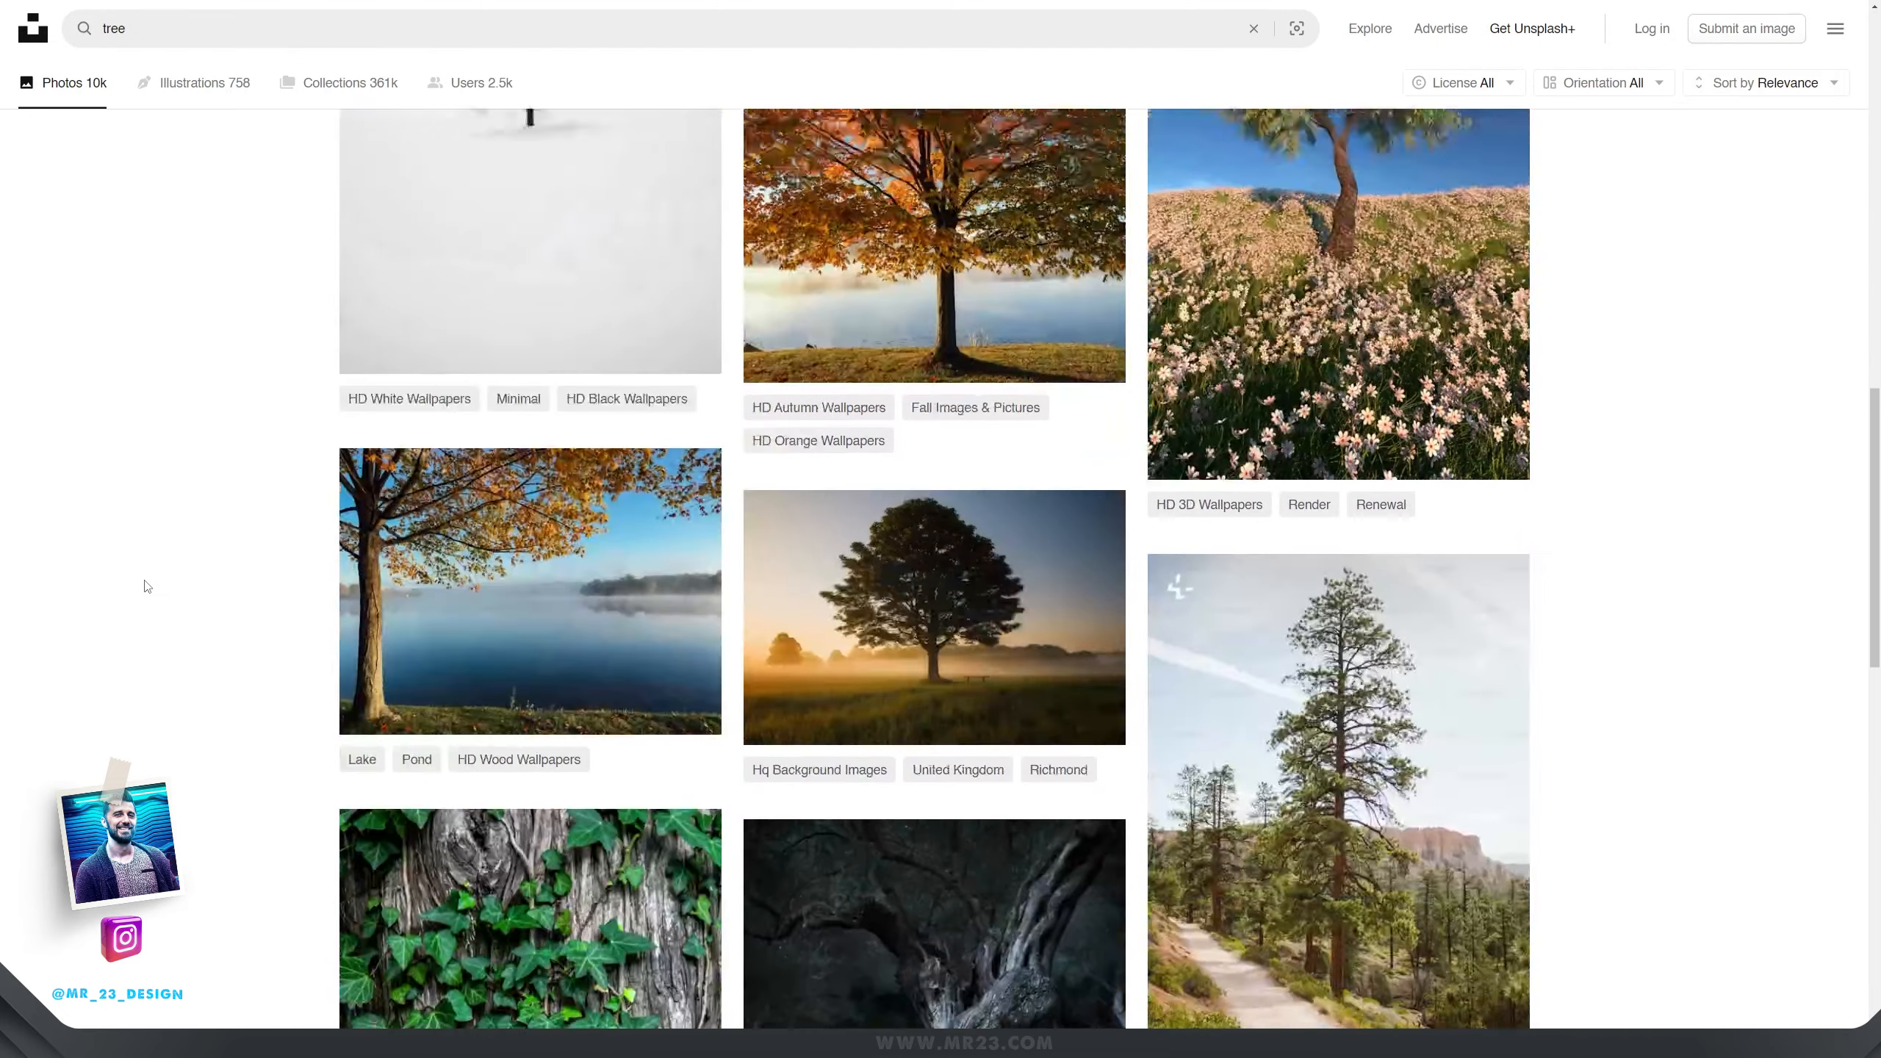
pyautogui.scroll(-3)
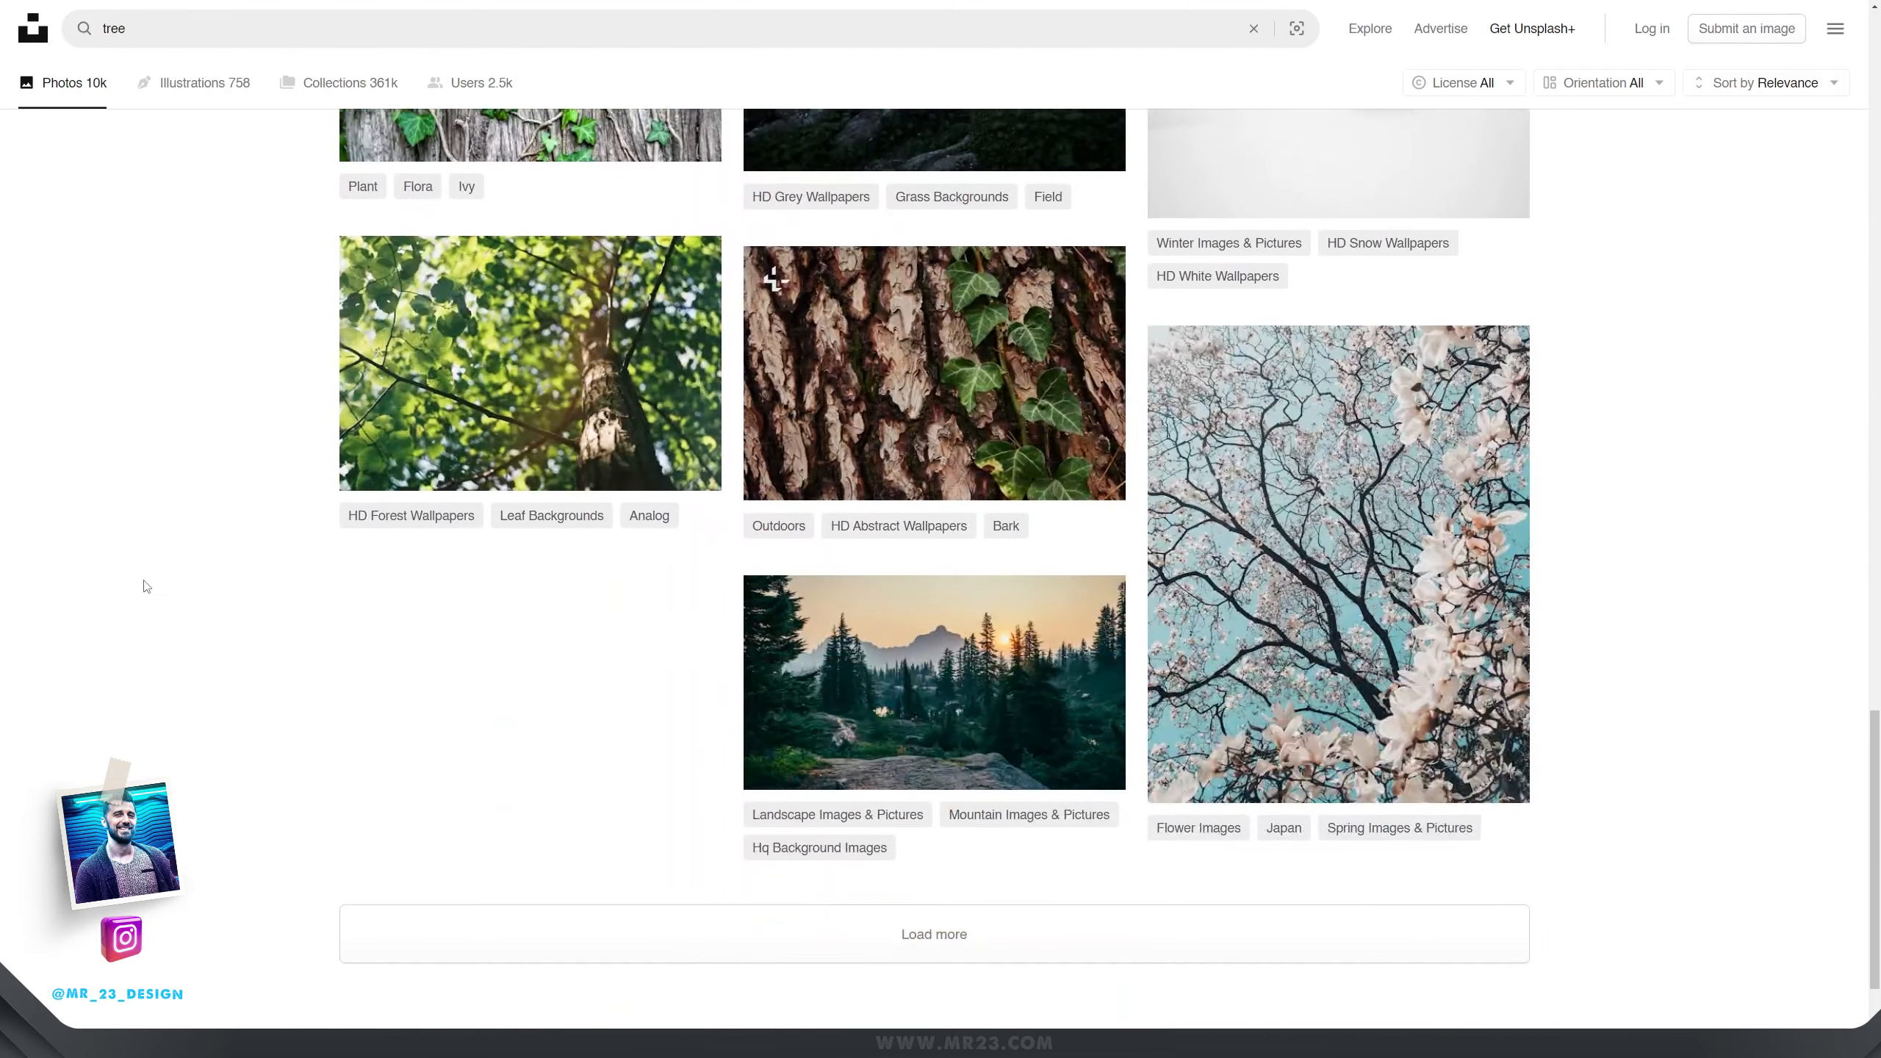
pyautogui.scroll(-3)
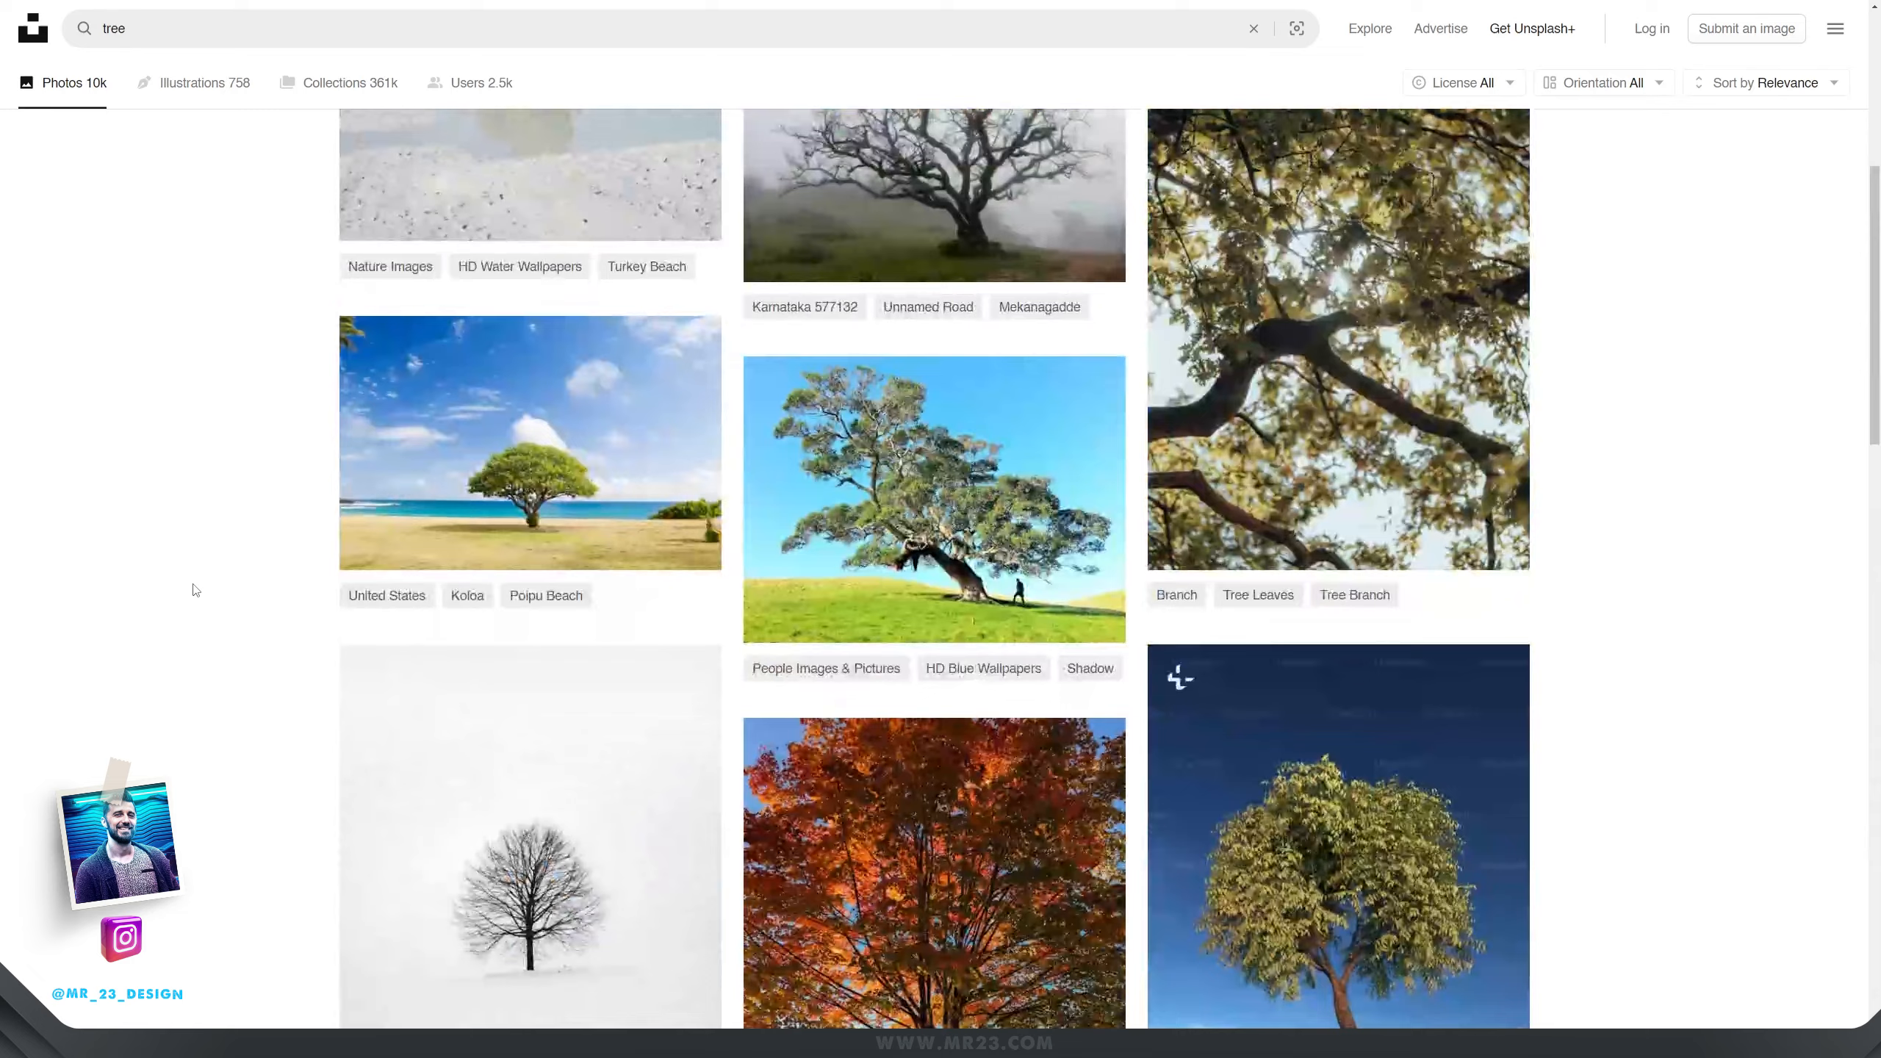
pyautogui.write('bonsai')
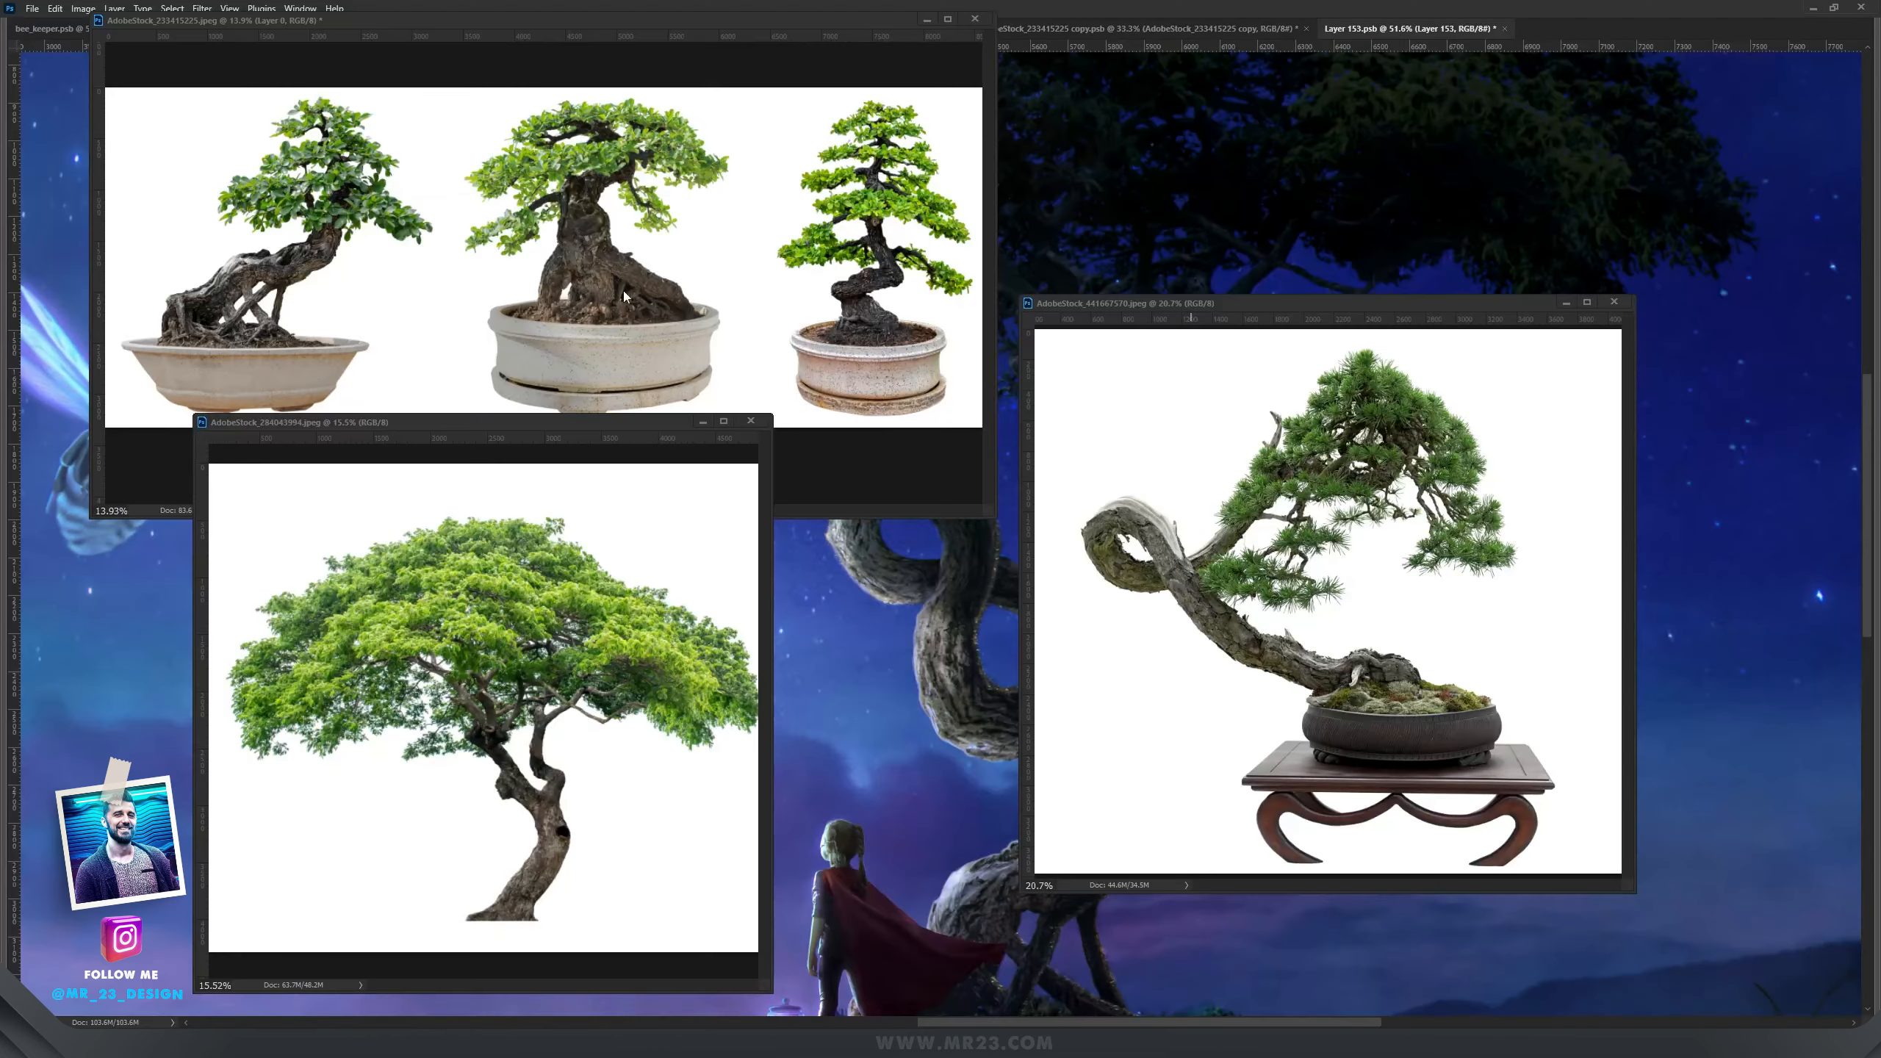
pyautogui.moveTo(587, 588)
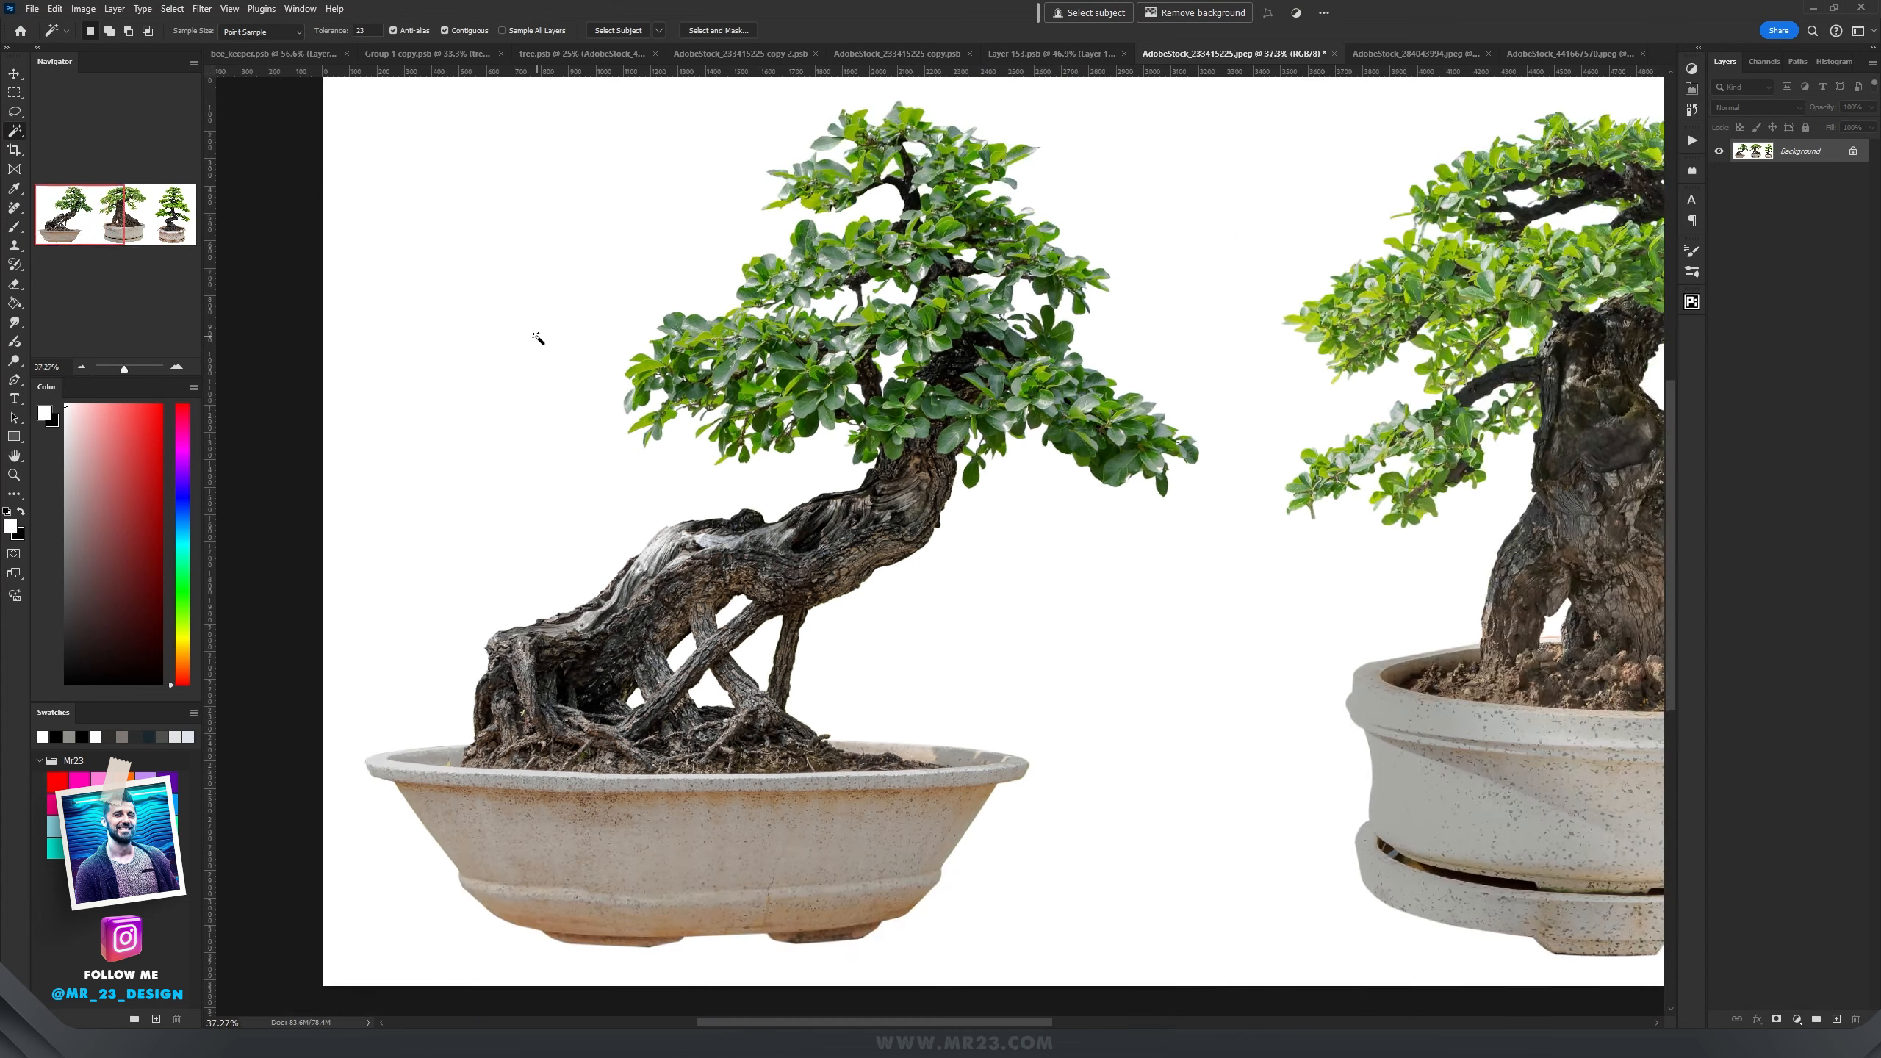
pyautogui.moveTo(571, 510)
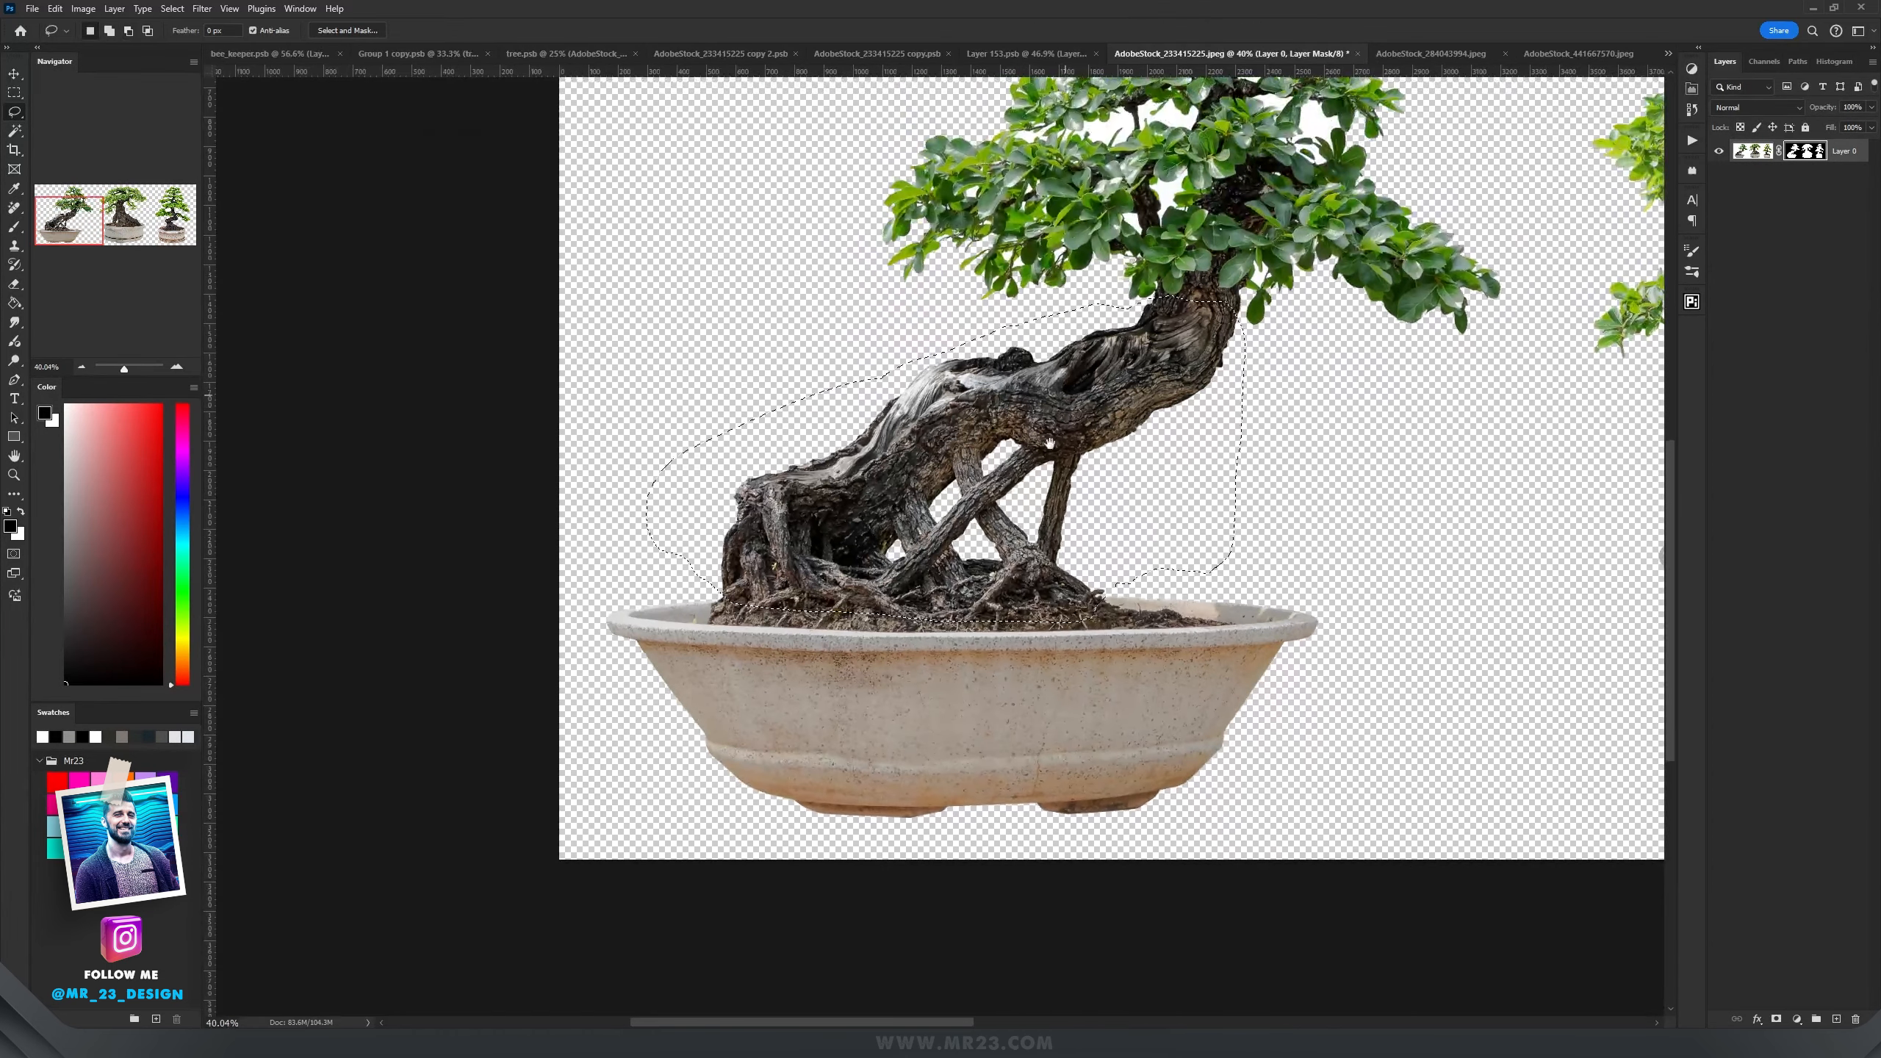
# Step: Invert the lasso selection so only the trunk area is kept and the leaves and pot can be deleted
pyautogui.press('ctrl+shift+i')
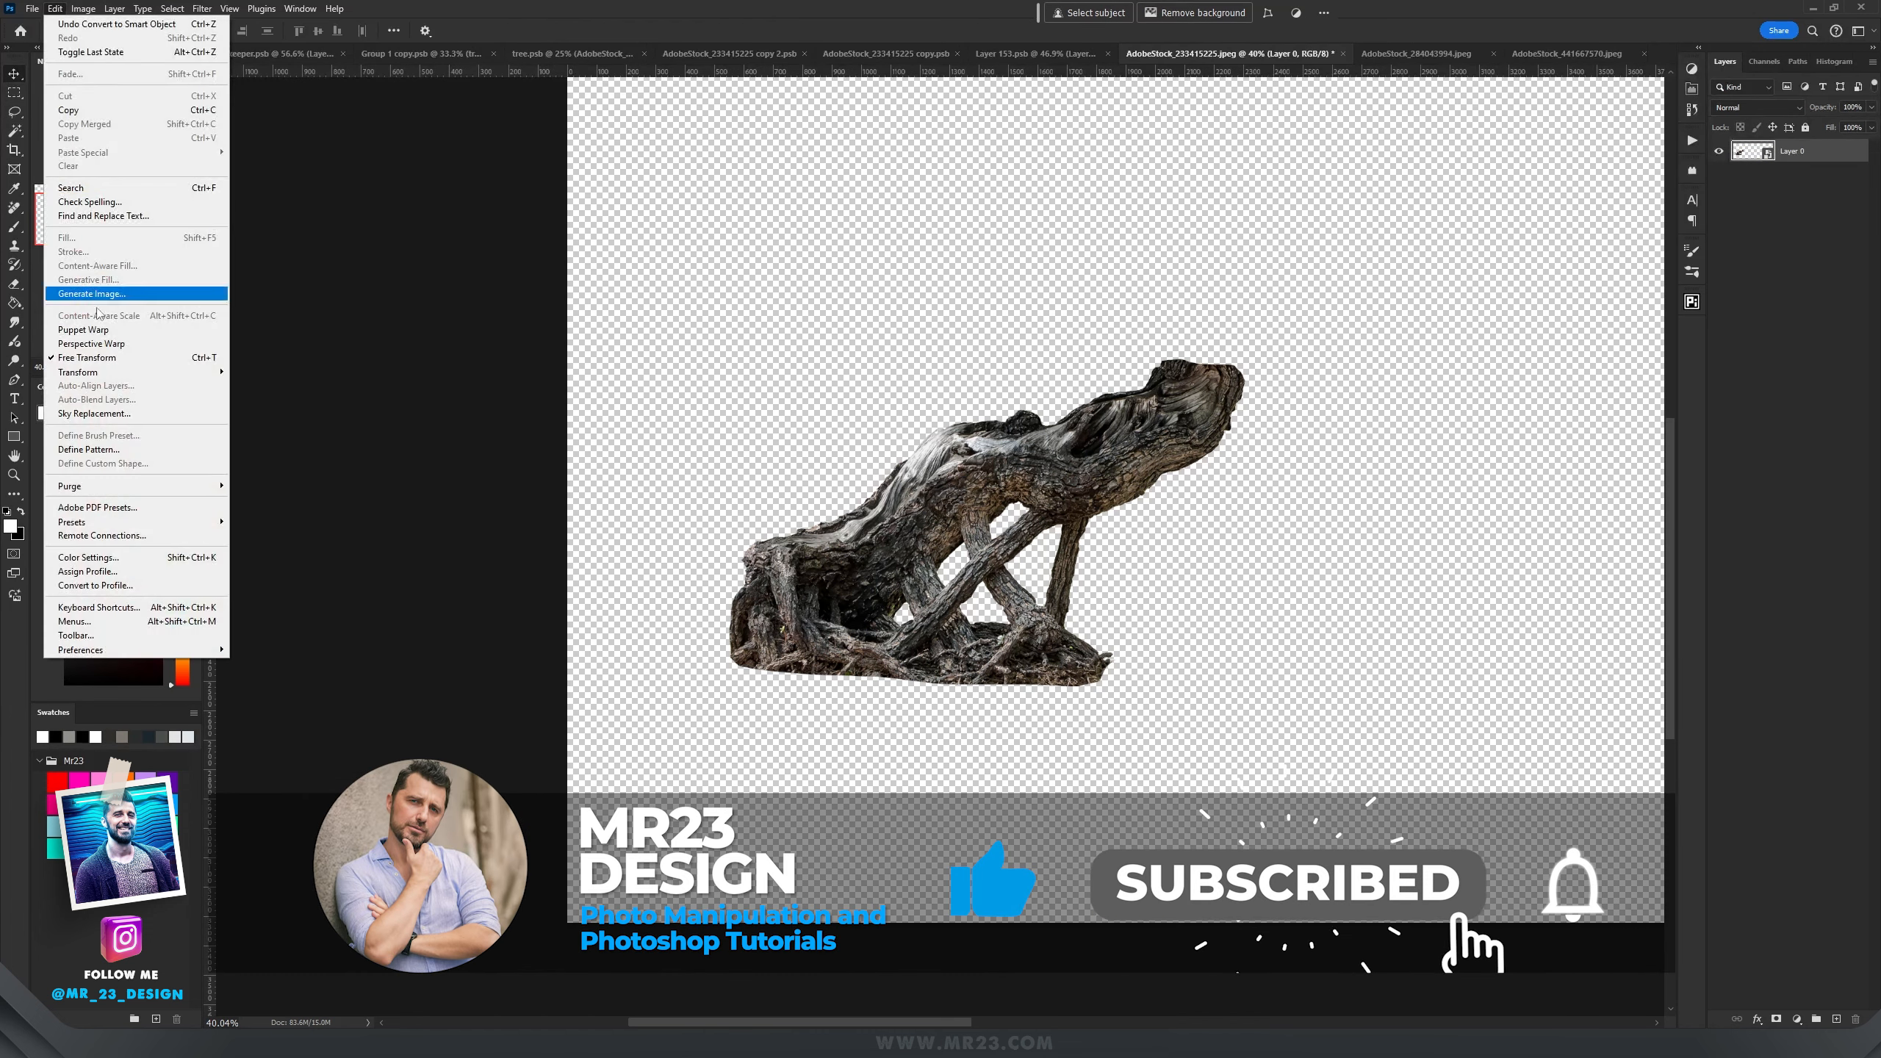
# Step: Start Puppet Warp on the isolated trunk to stretch its top upward into a tall arch
pyautogui.click(82, 329)
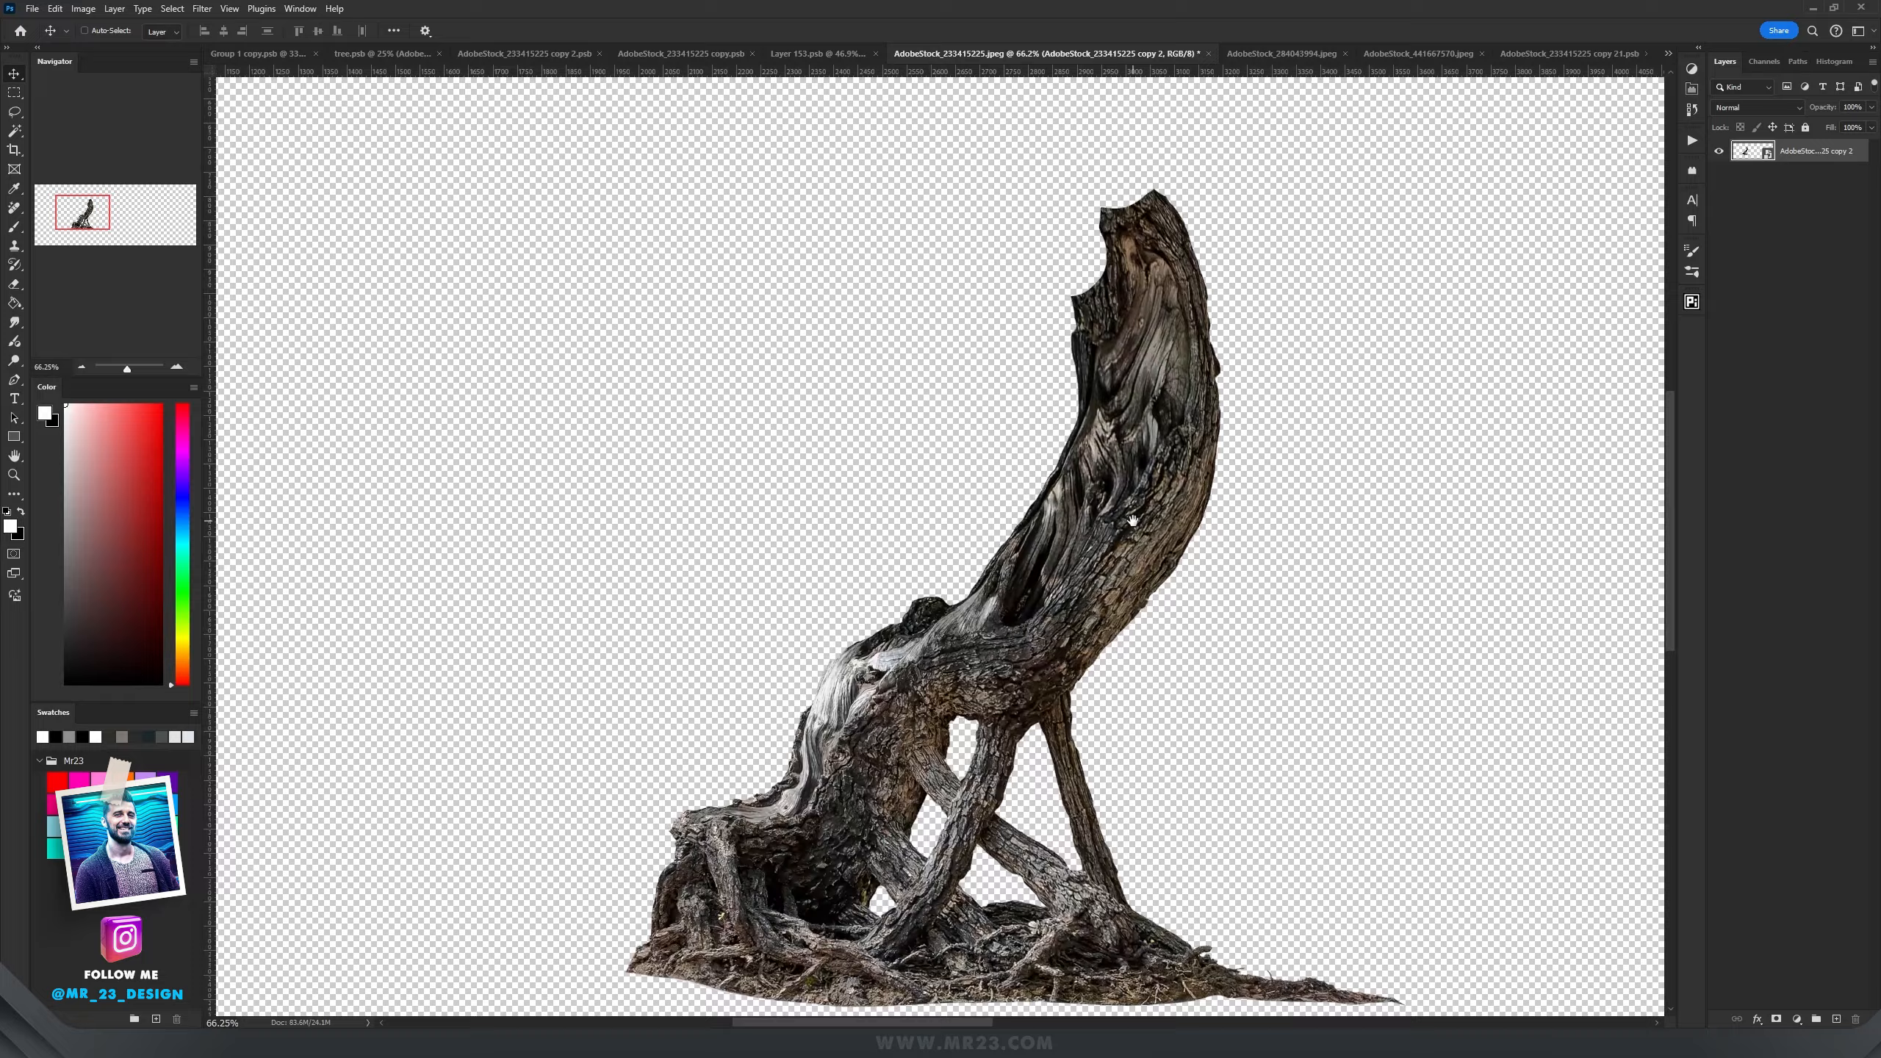
# Step: Isolate the pine bonsai's looping trunk with the Blue copy channel selection and return to the colour composite
pyautogui.click(1415, 53)
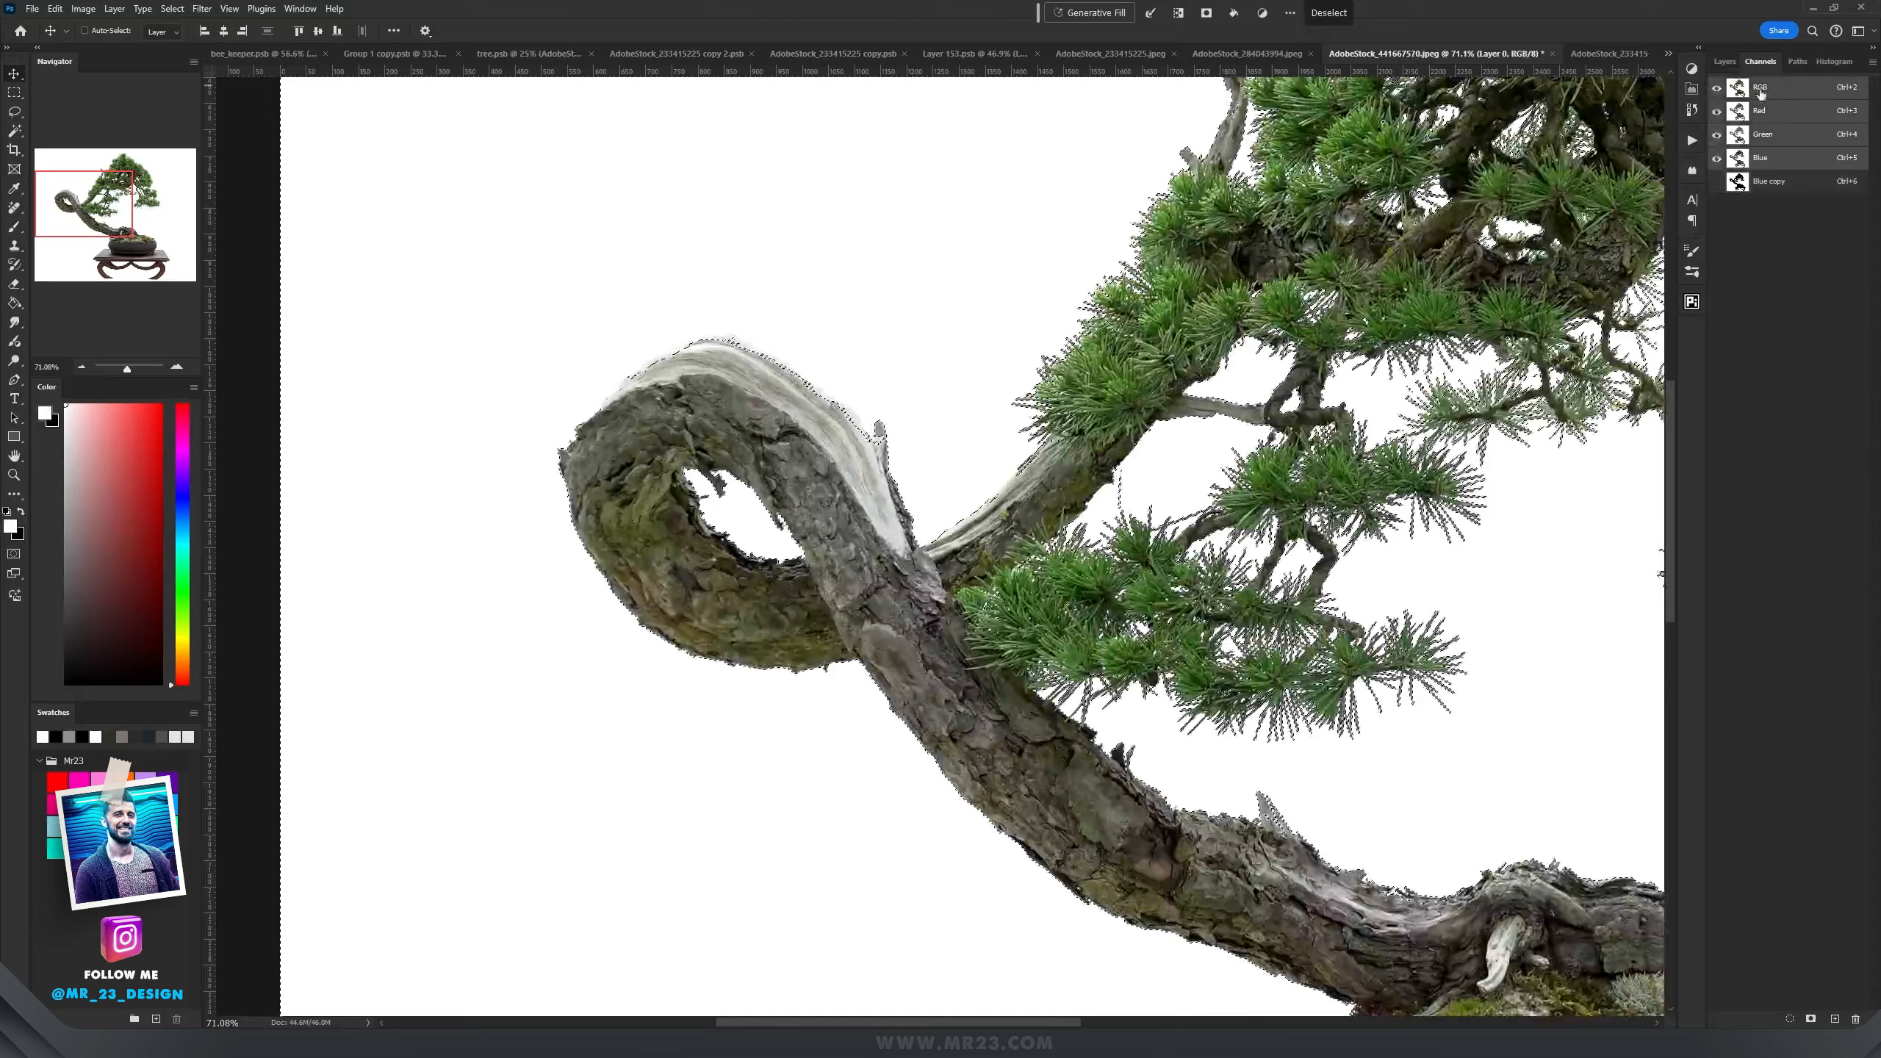
pyautogui.click(1724, 62)
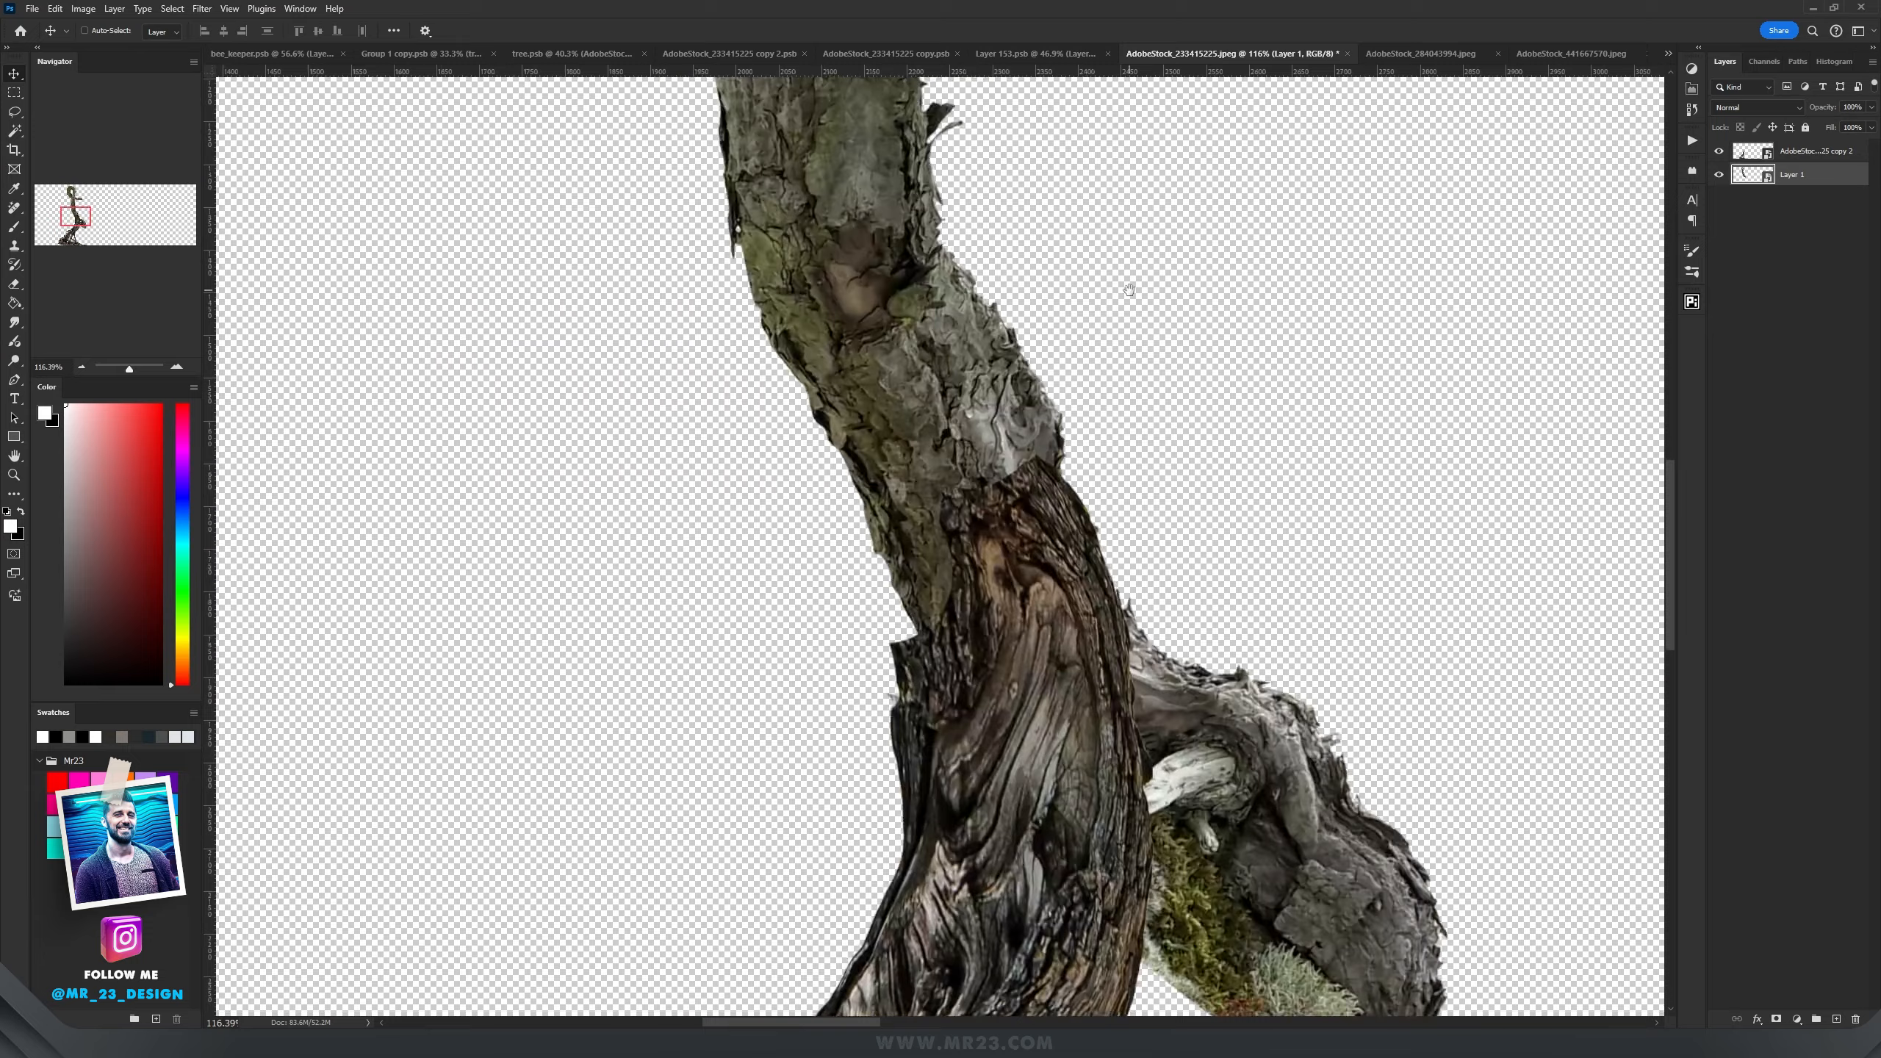
# Step: Start Puppet Warp on the looping trunk piece to bend it into an S-curve
pyautogui.click(56, 9)
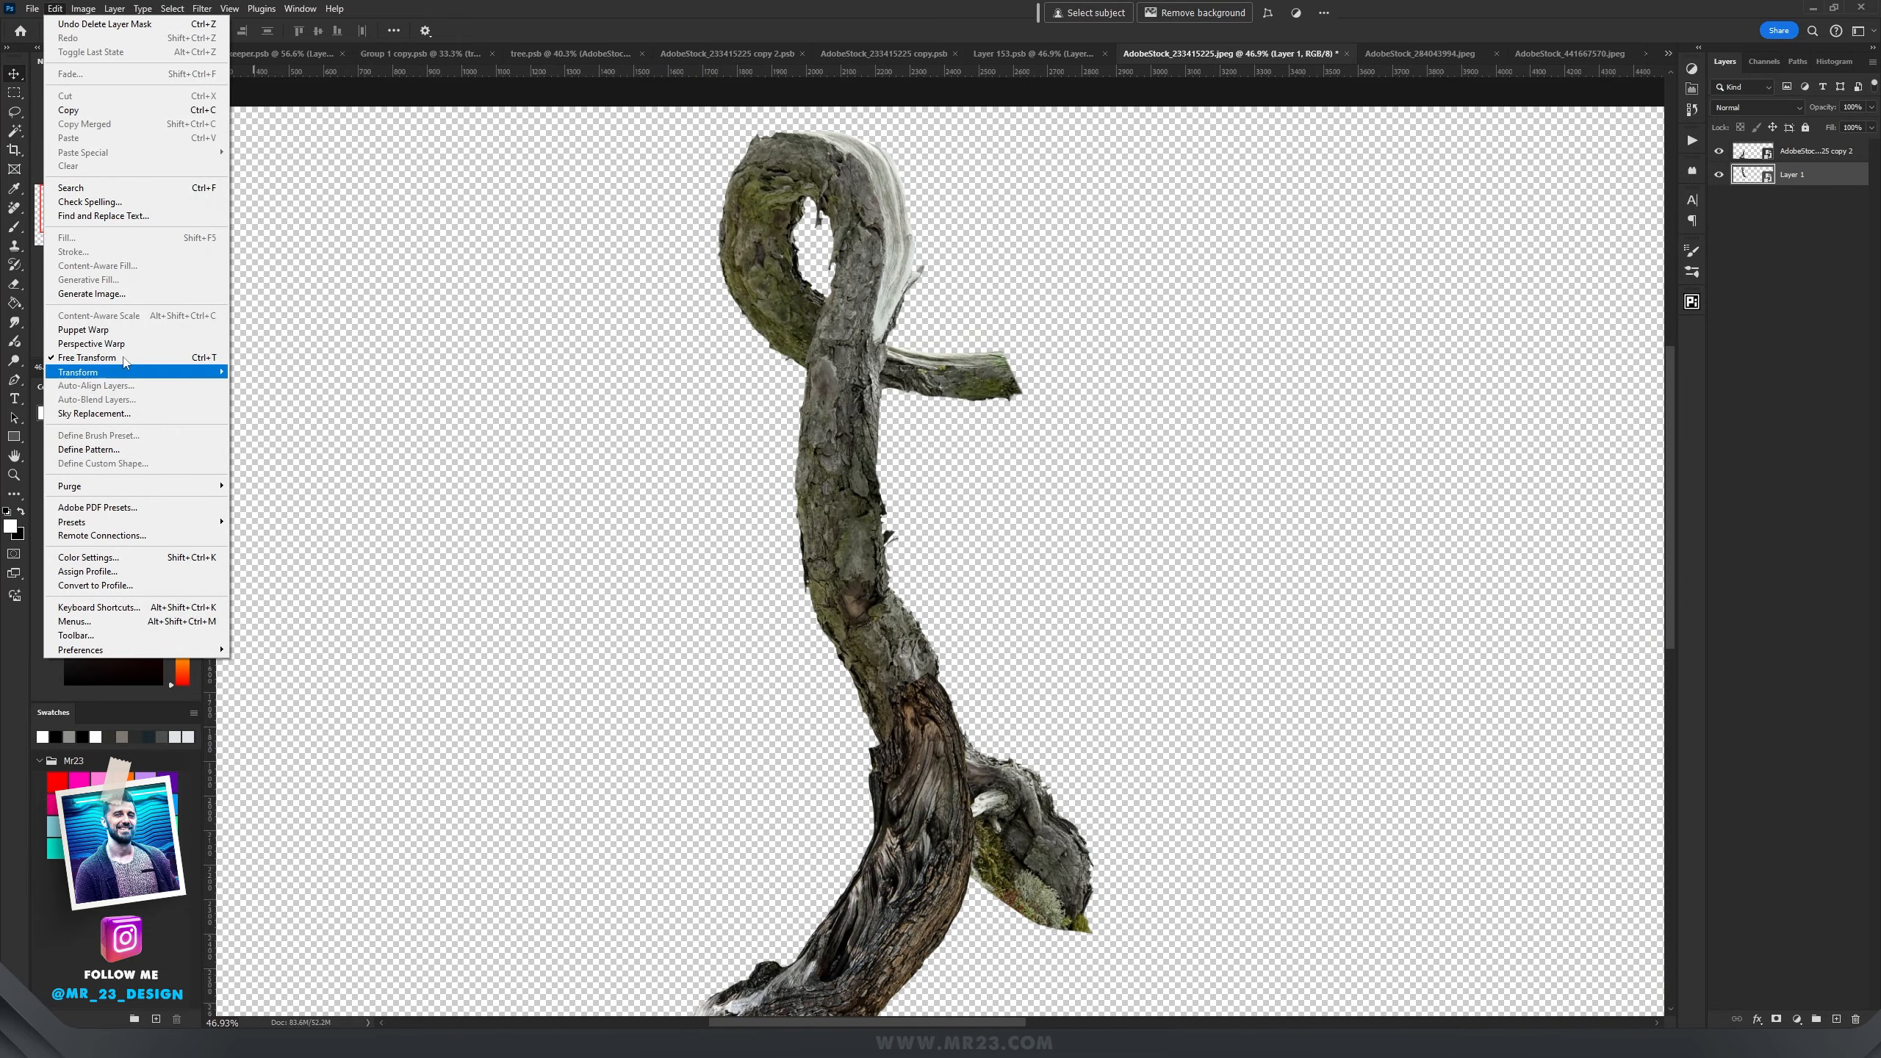
pyautogui.click(82, 329)
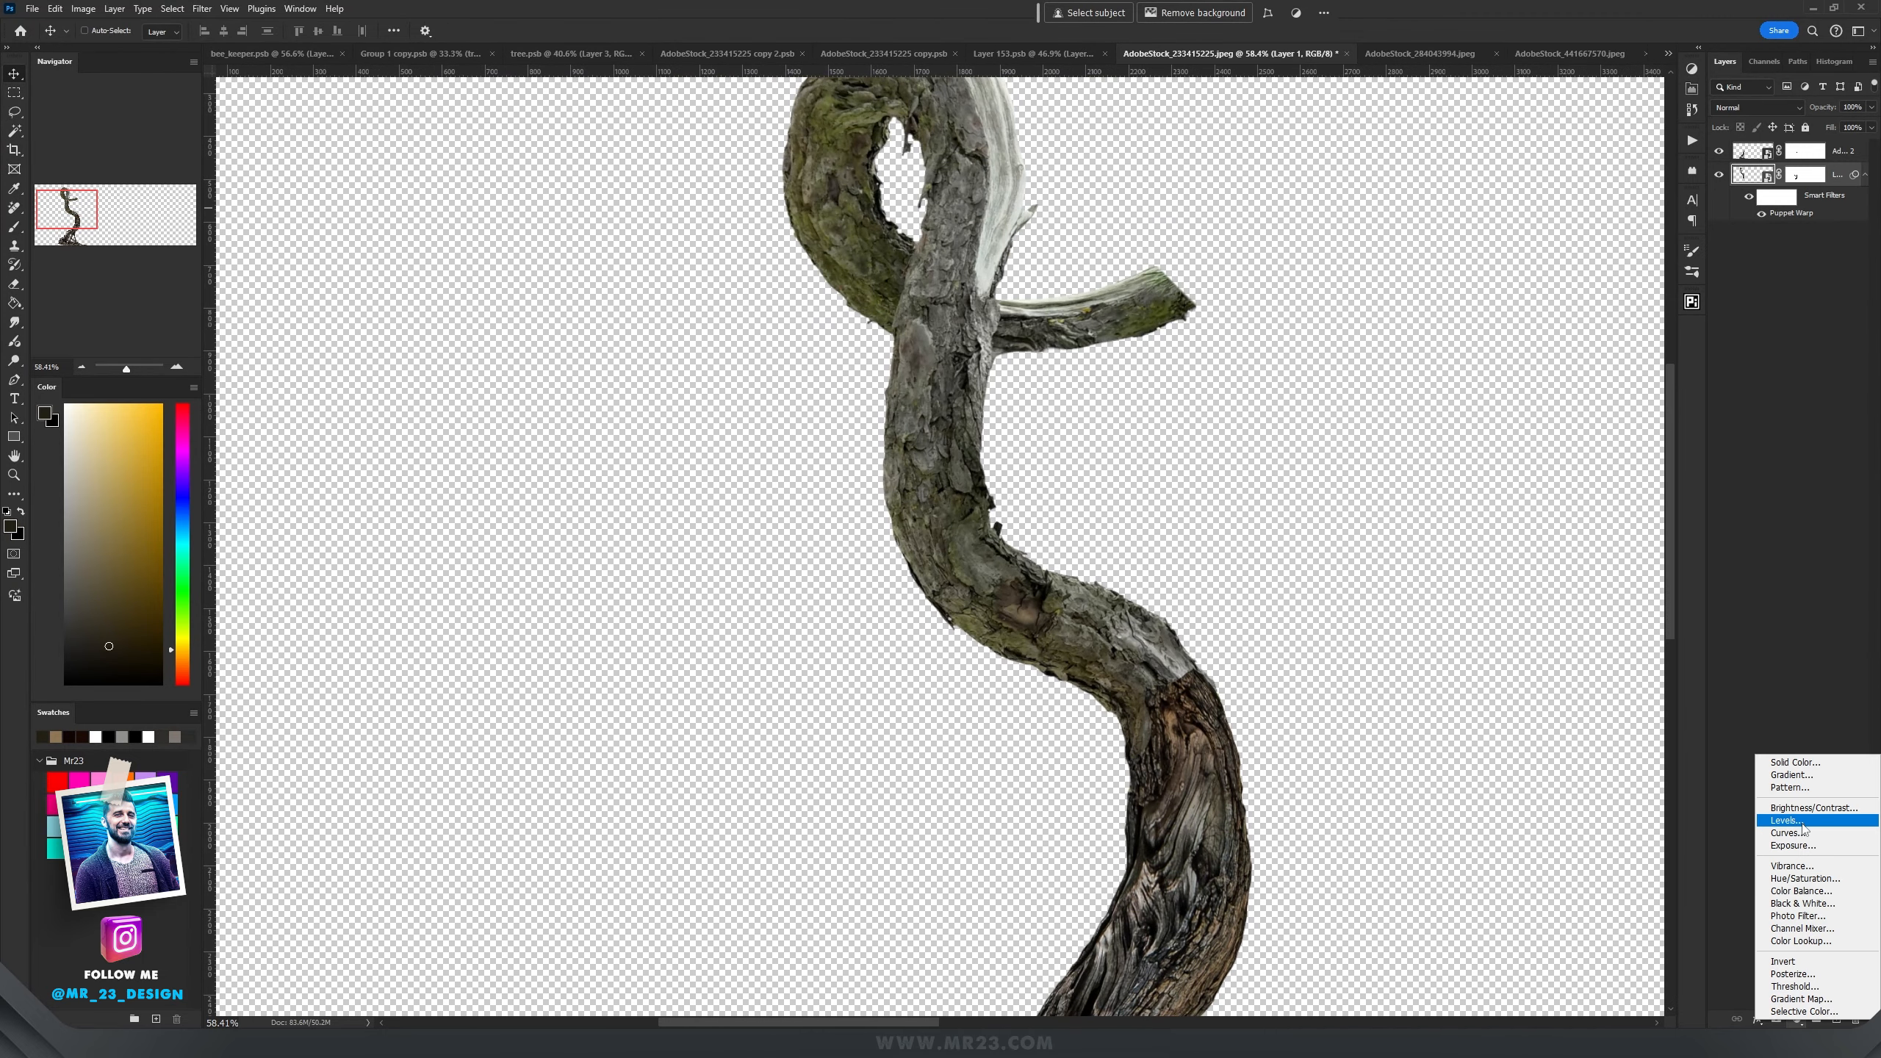
# Step: Darken midtones with clipped Levels, raise Exposure +0.96 and invert the mask to match the lower trunk
pyautogui.click(1786, 820)
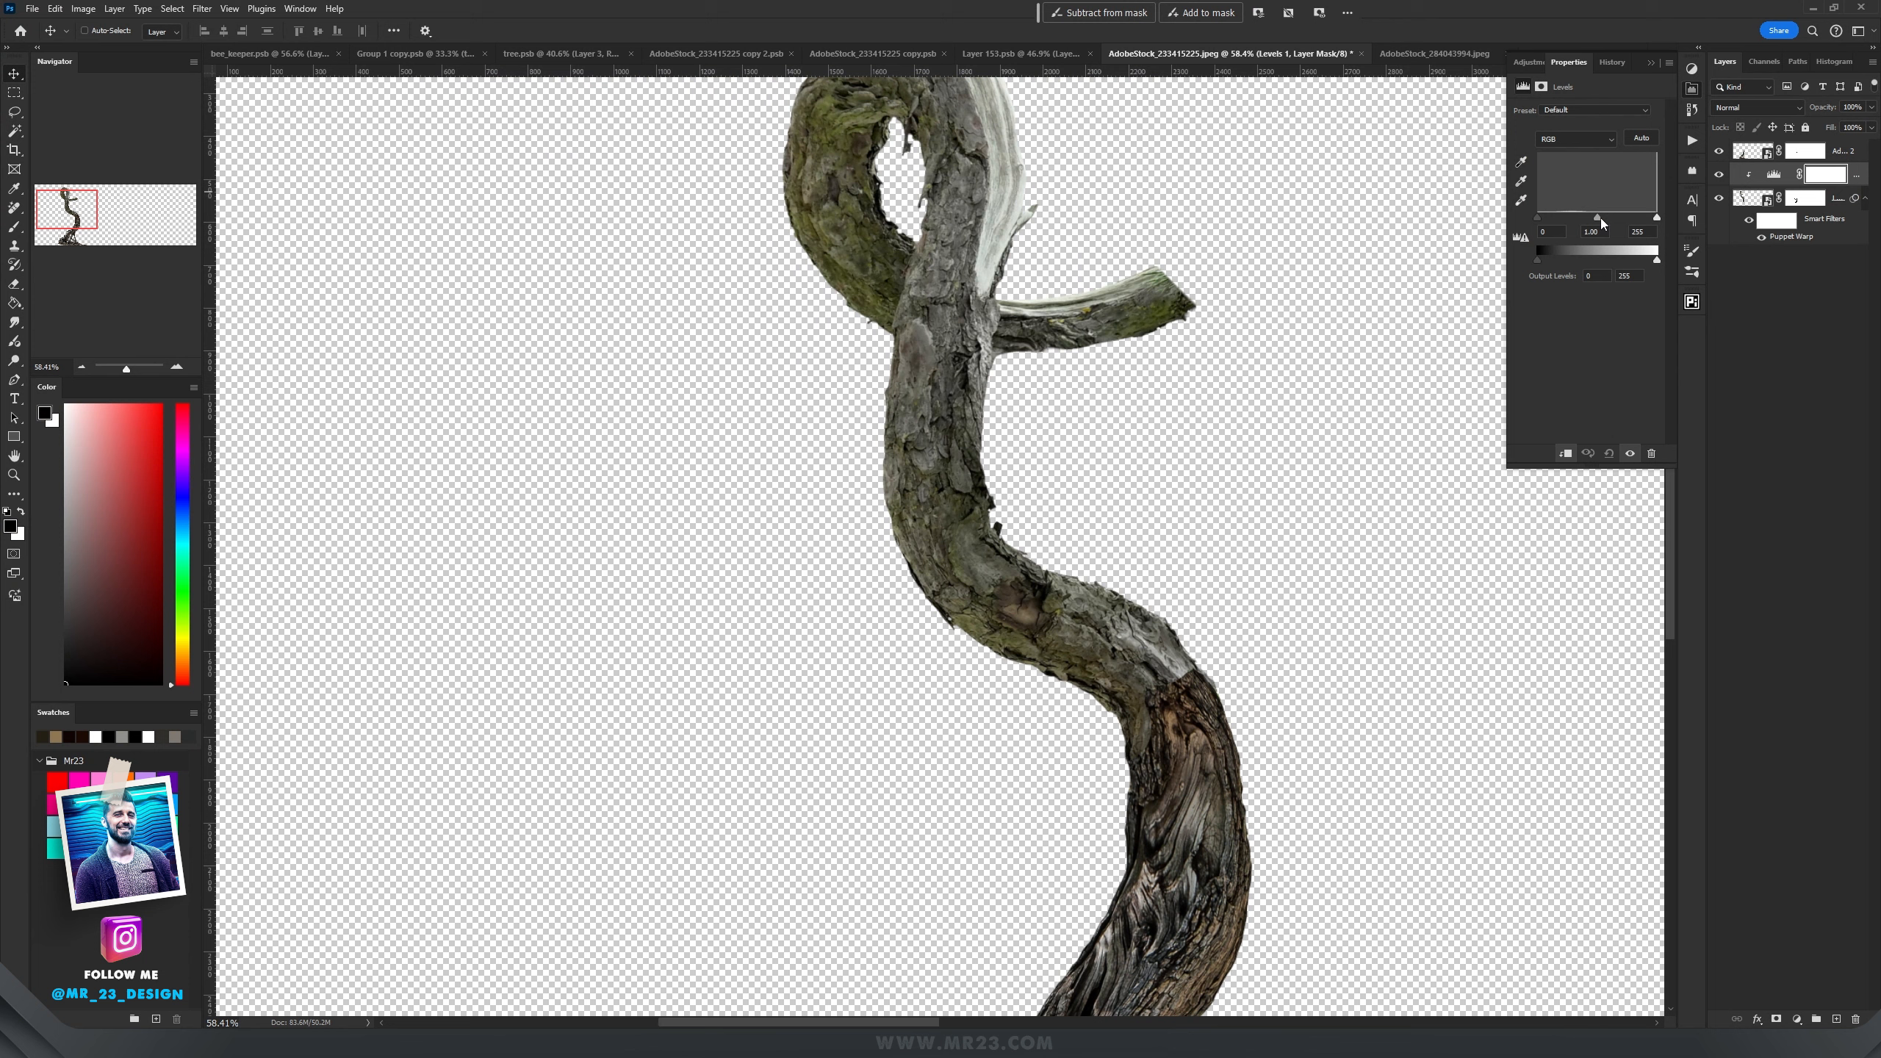
pyautogui.moveTo(1597, 220); pyautogui.dragTo(1612, 221)
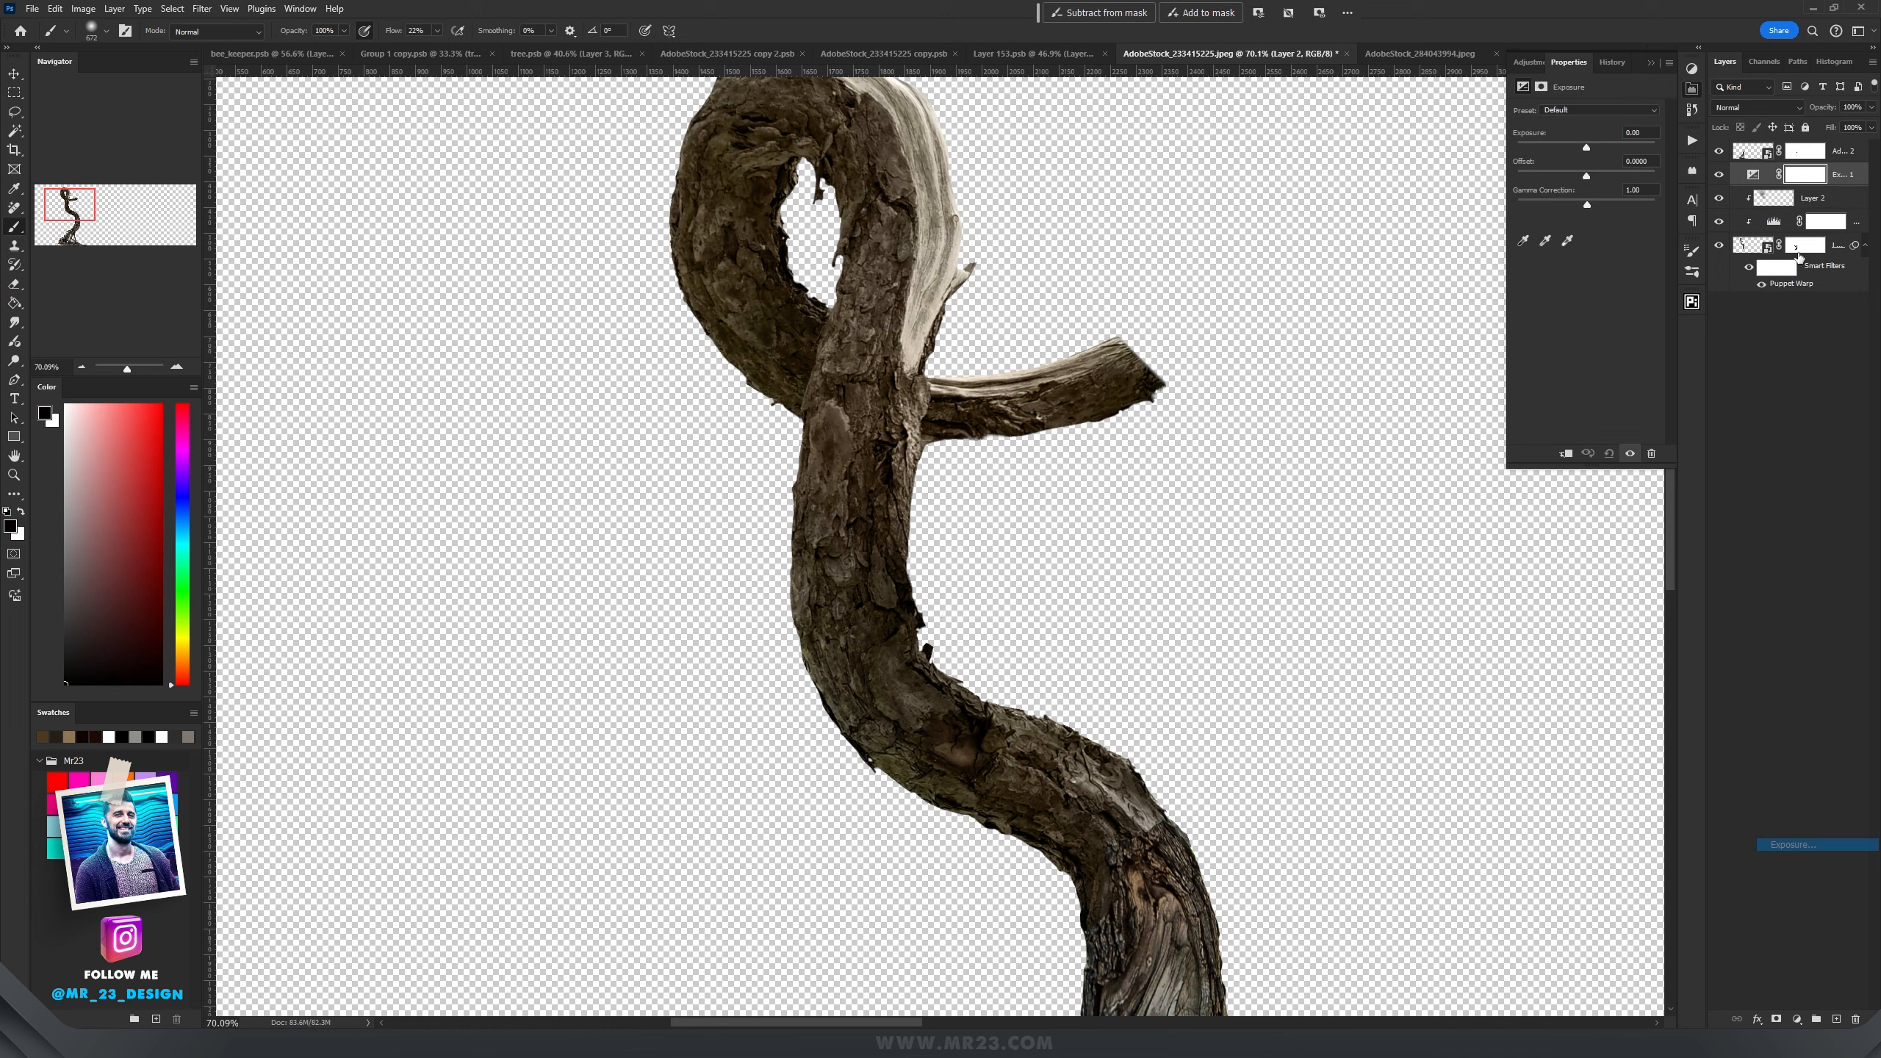
pyautogui.moveTo(1586, 144); pyautogui.dragTo(1597, 144)
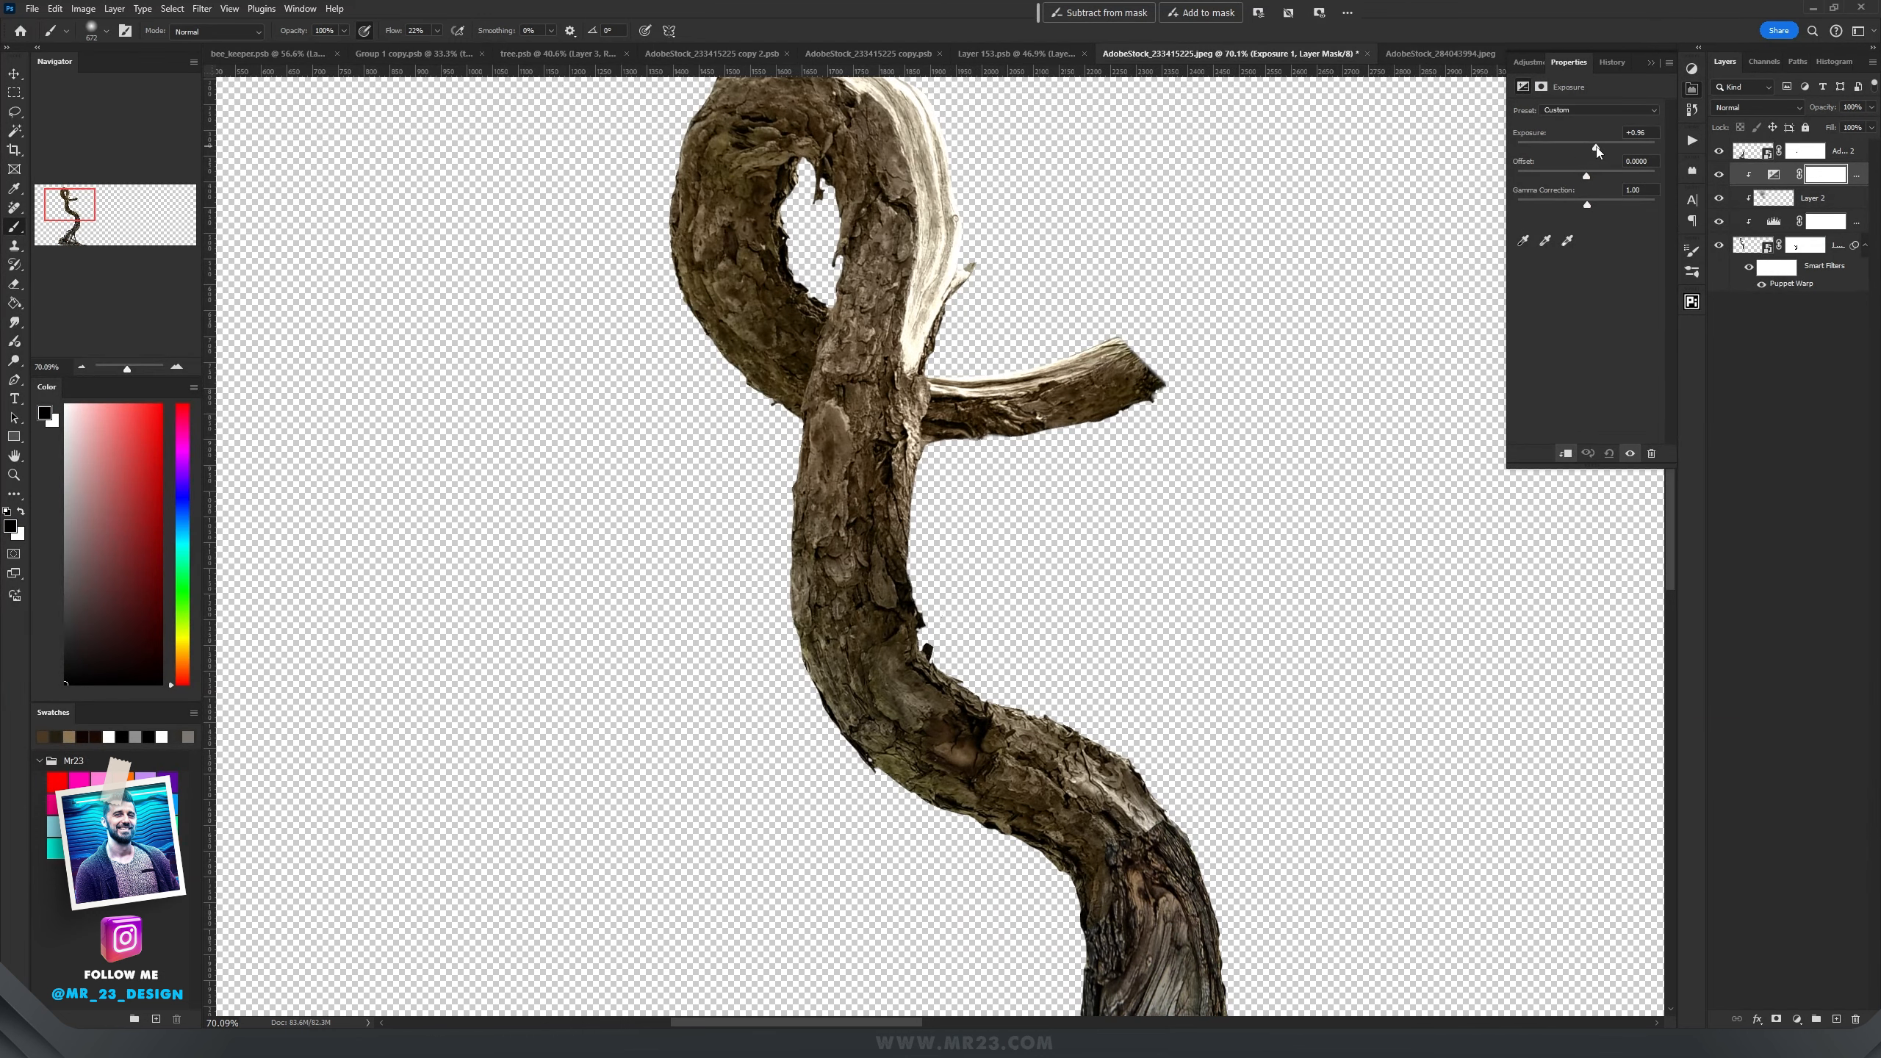
pyautogui.press('ctrl+i')
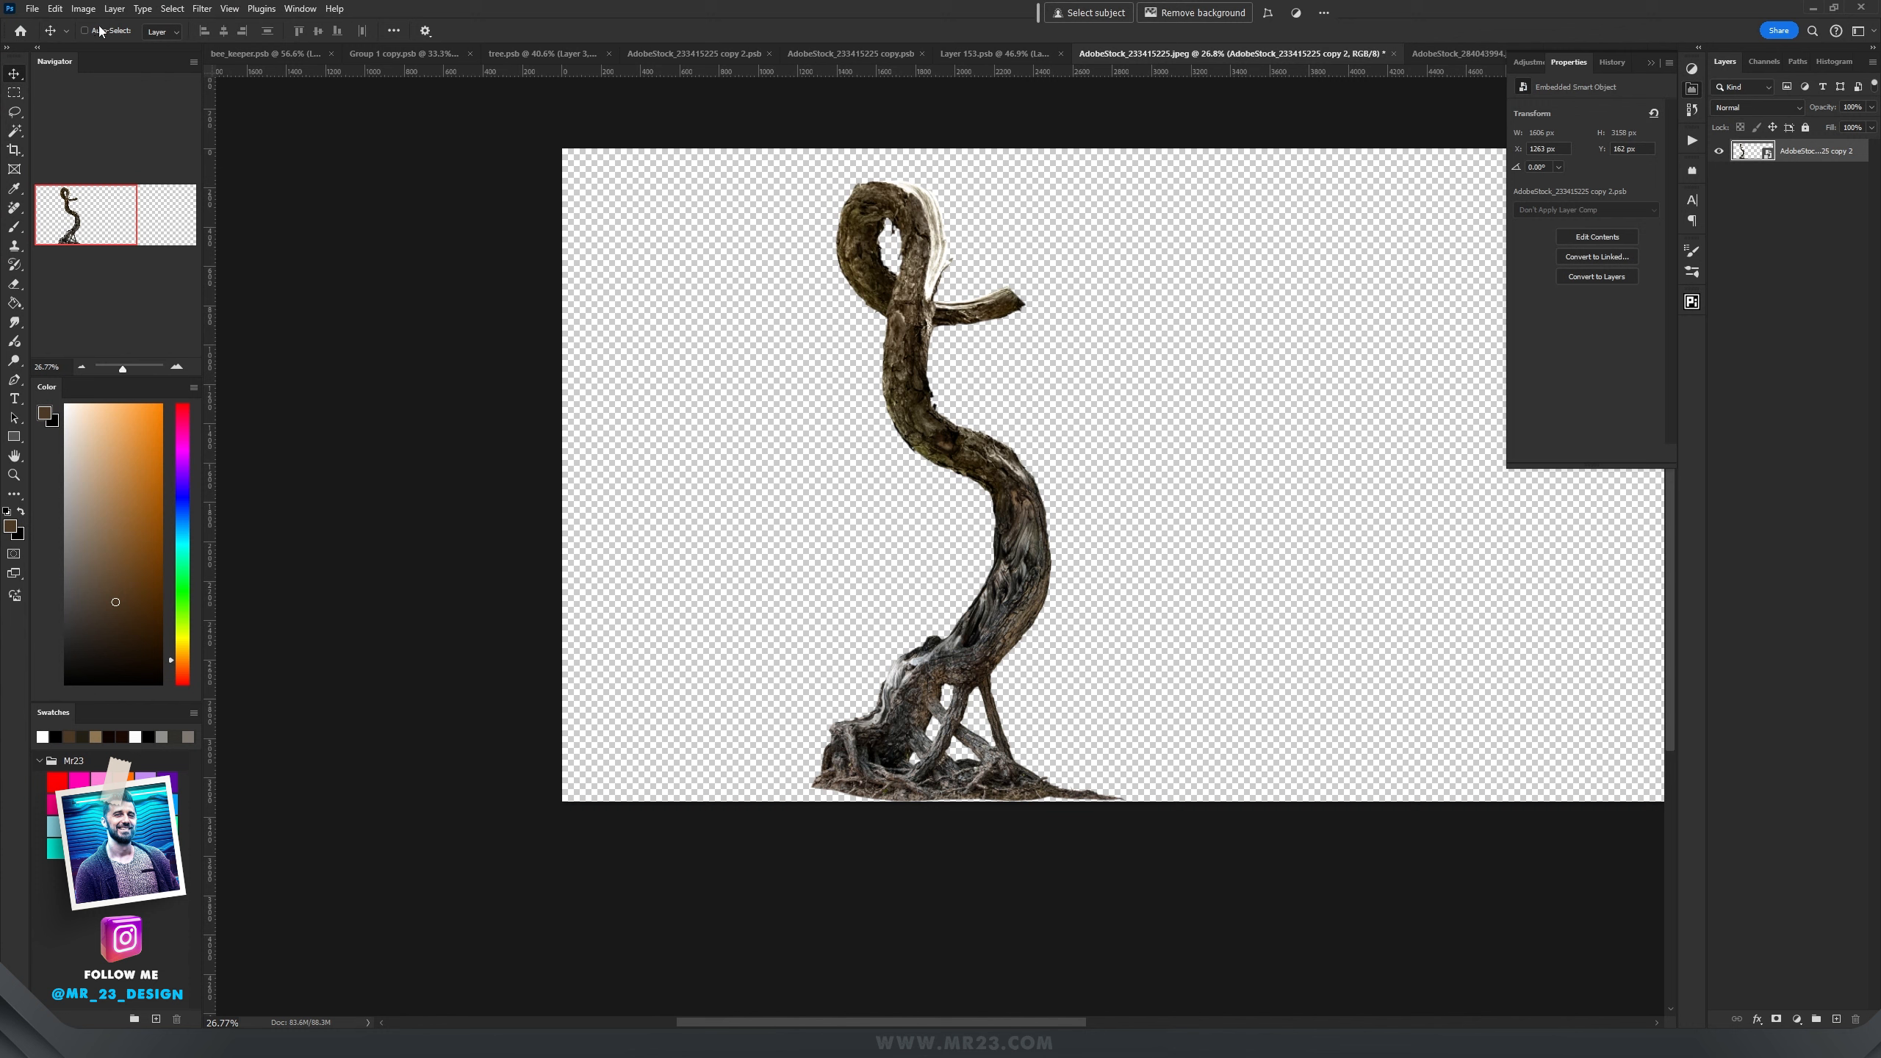
# Step: Bring up the Edit commands for the merged trunk smart object
pyautogui.click(55, 8)
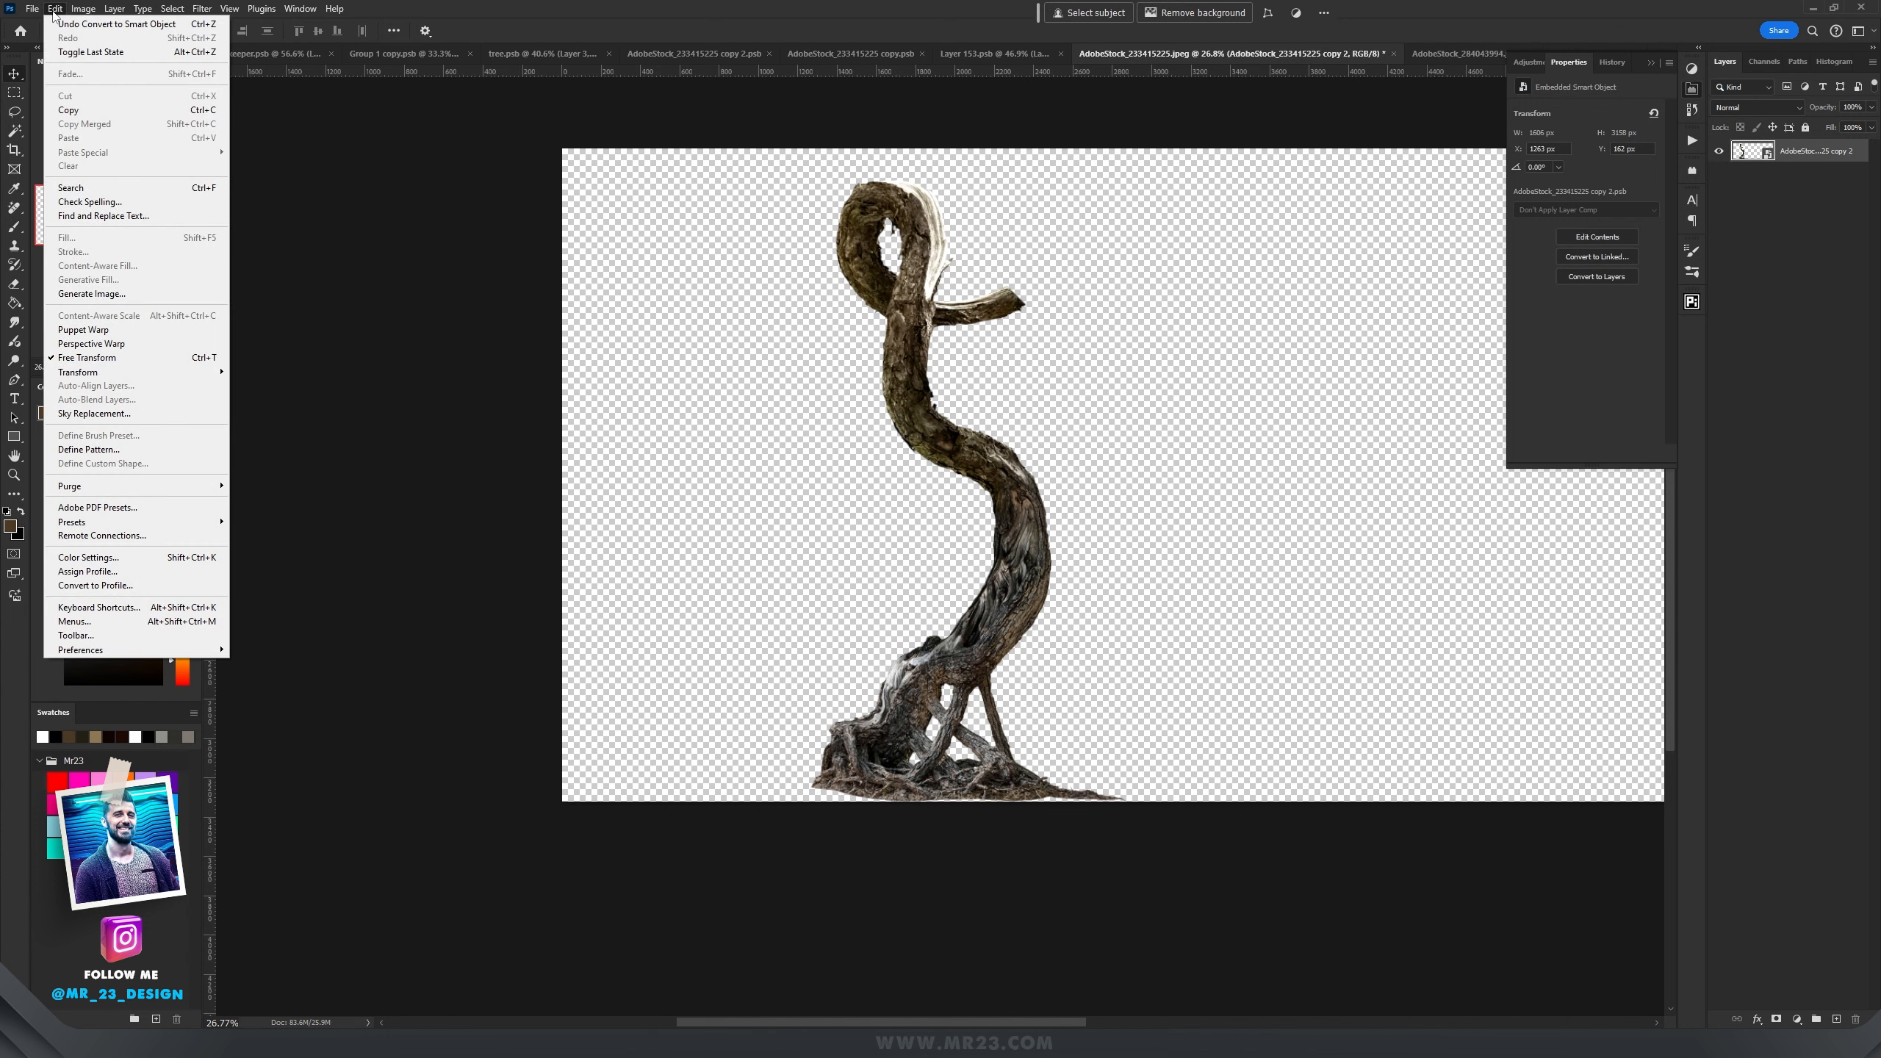